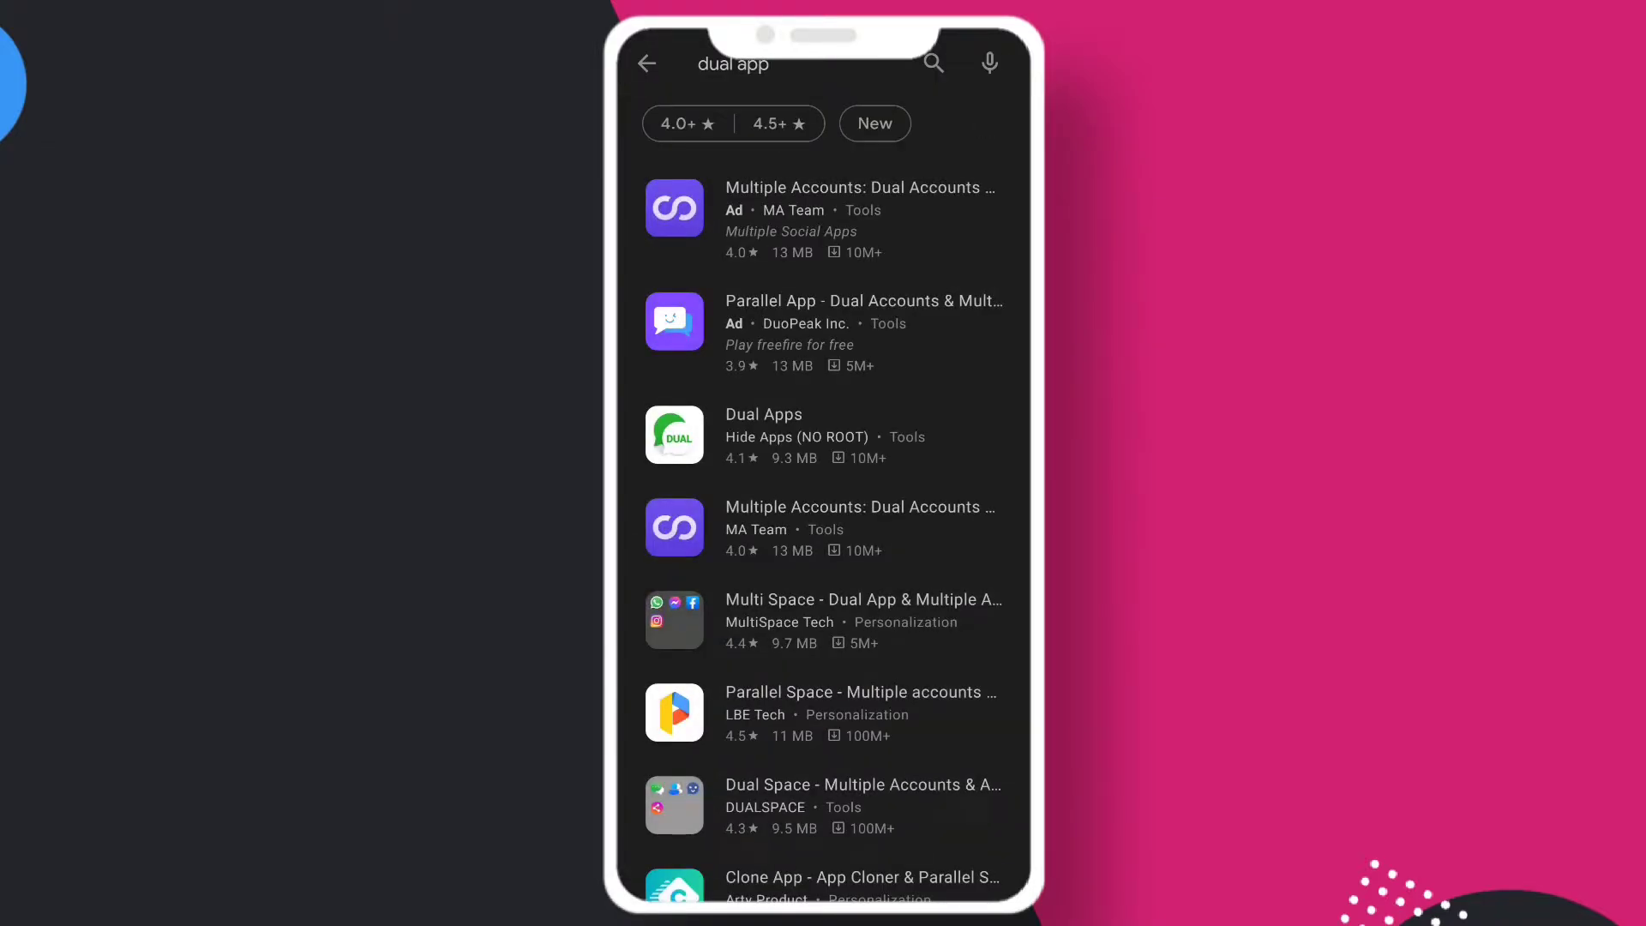
- Install Multiple Accounts: Dual Accounts & Parallel Space from the 'dual app' search results
{"action": "left_click", "coordinate": [735, 65]}
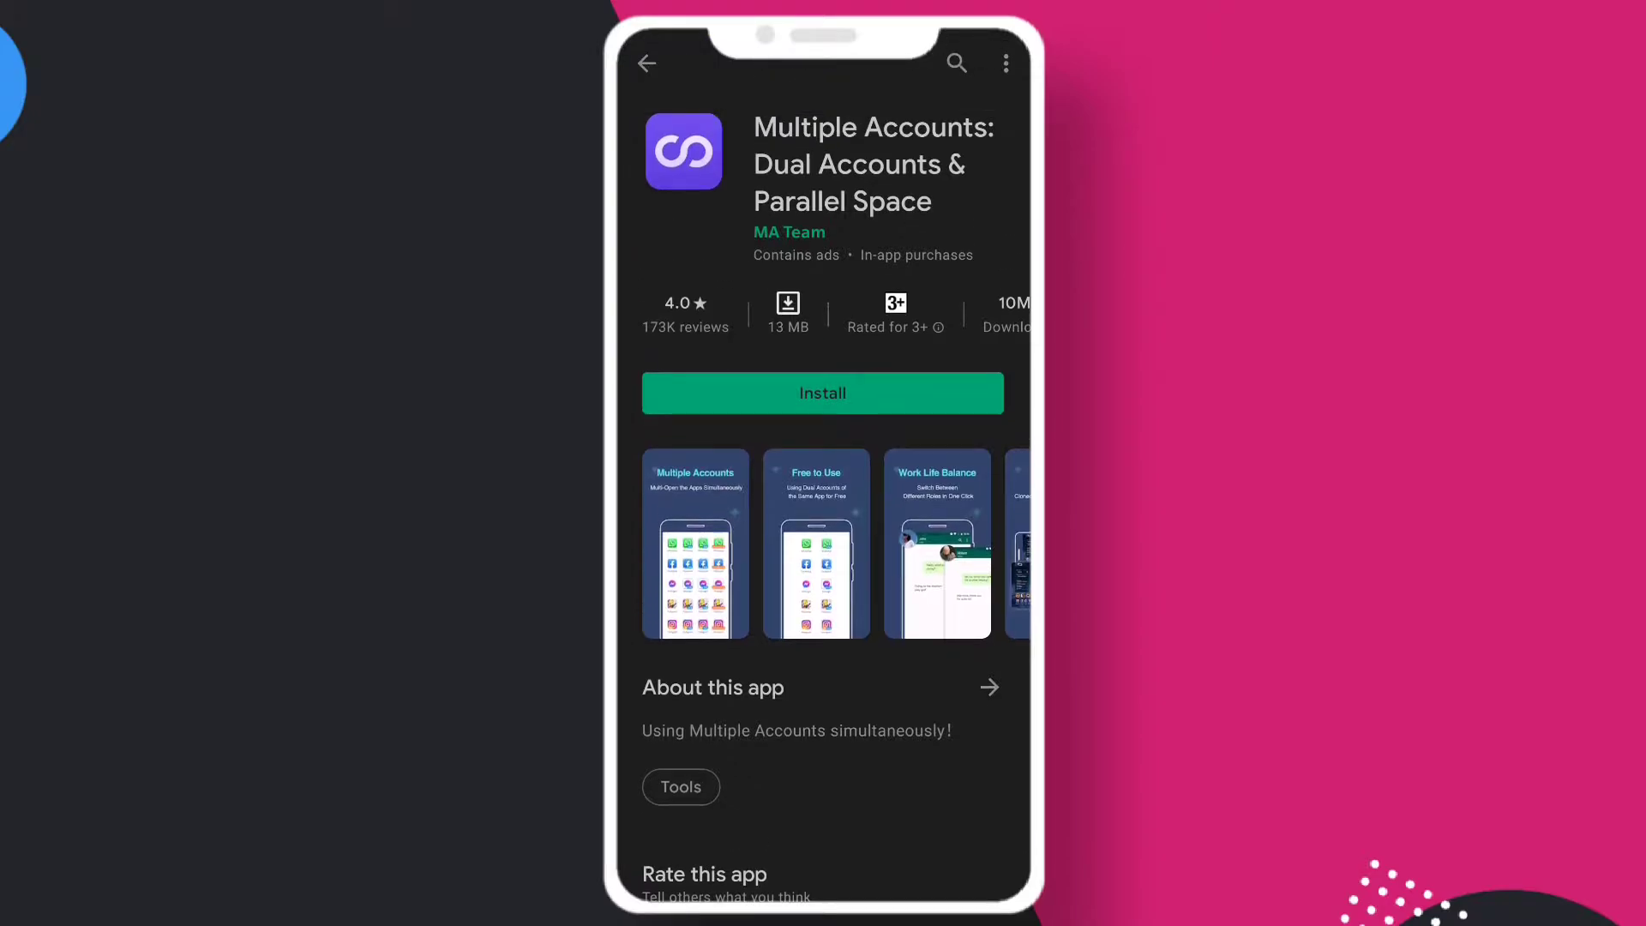
{"action": "left_click", "coordinate": [823, 393]}
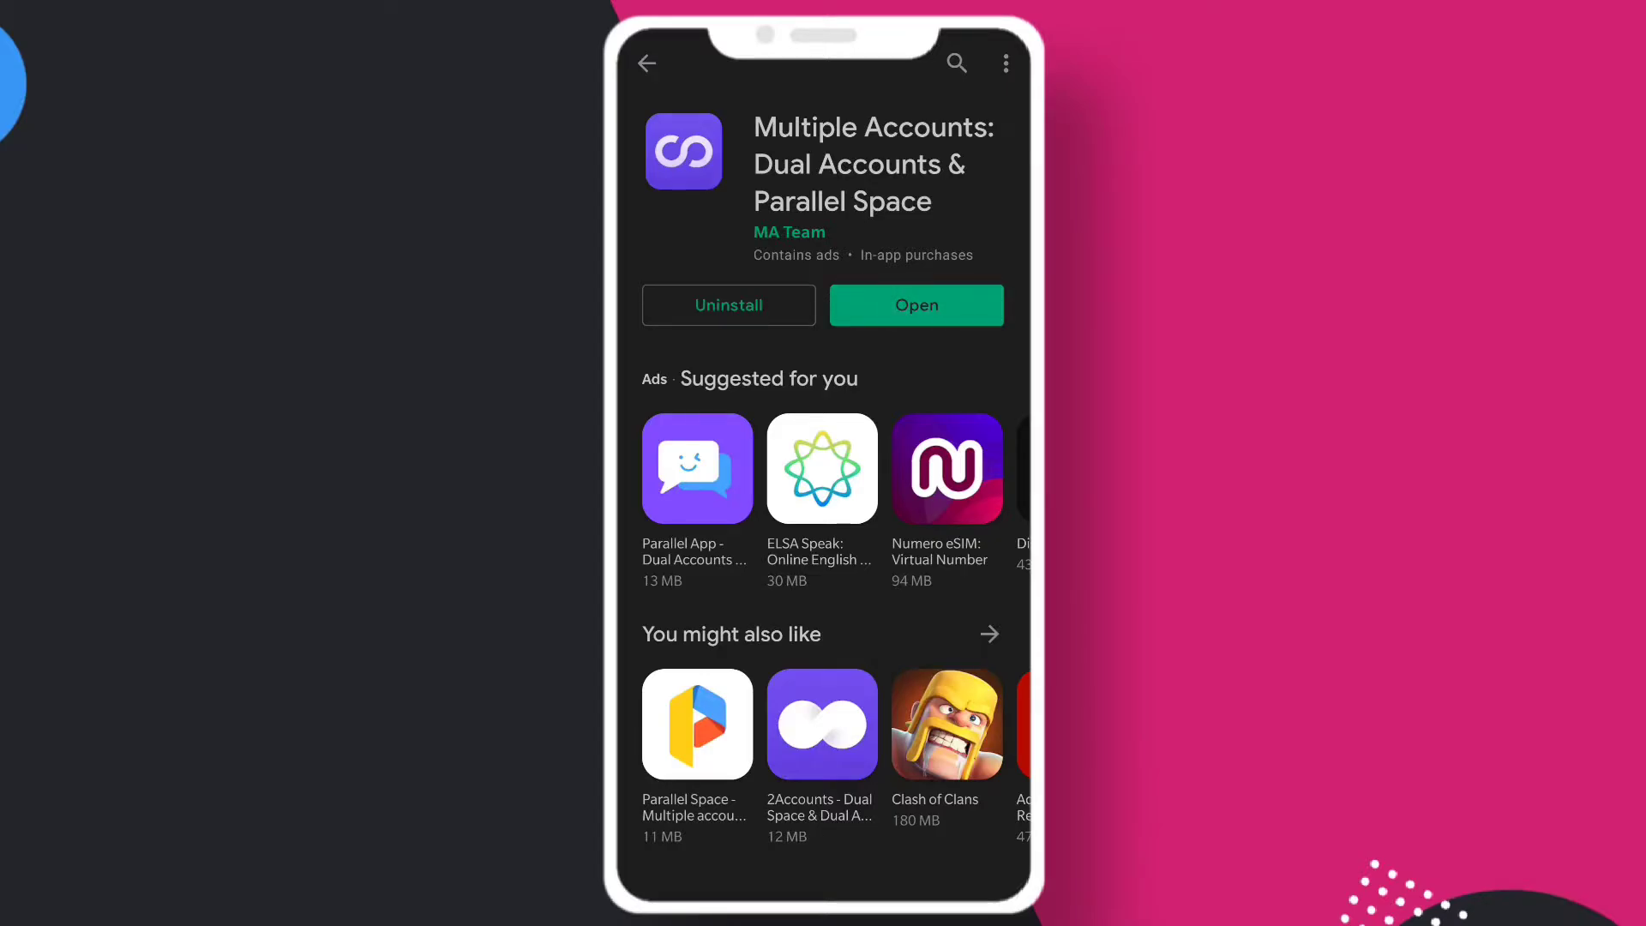
- Launch Multiple Accounts, agree to the privacy notice and allow photos, media and files access
{"action": "left_click", "coordinate": [917, 305]}
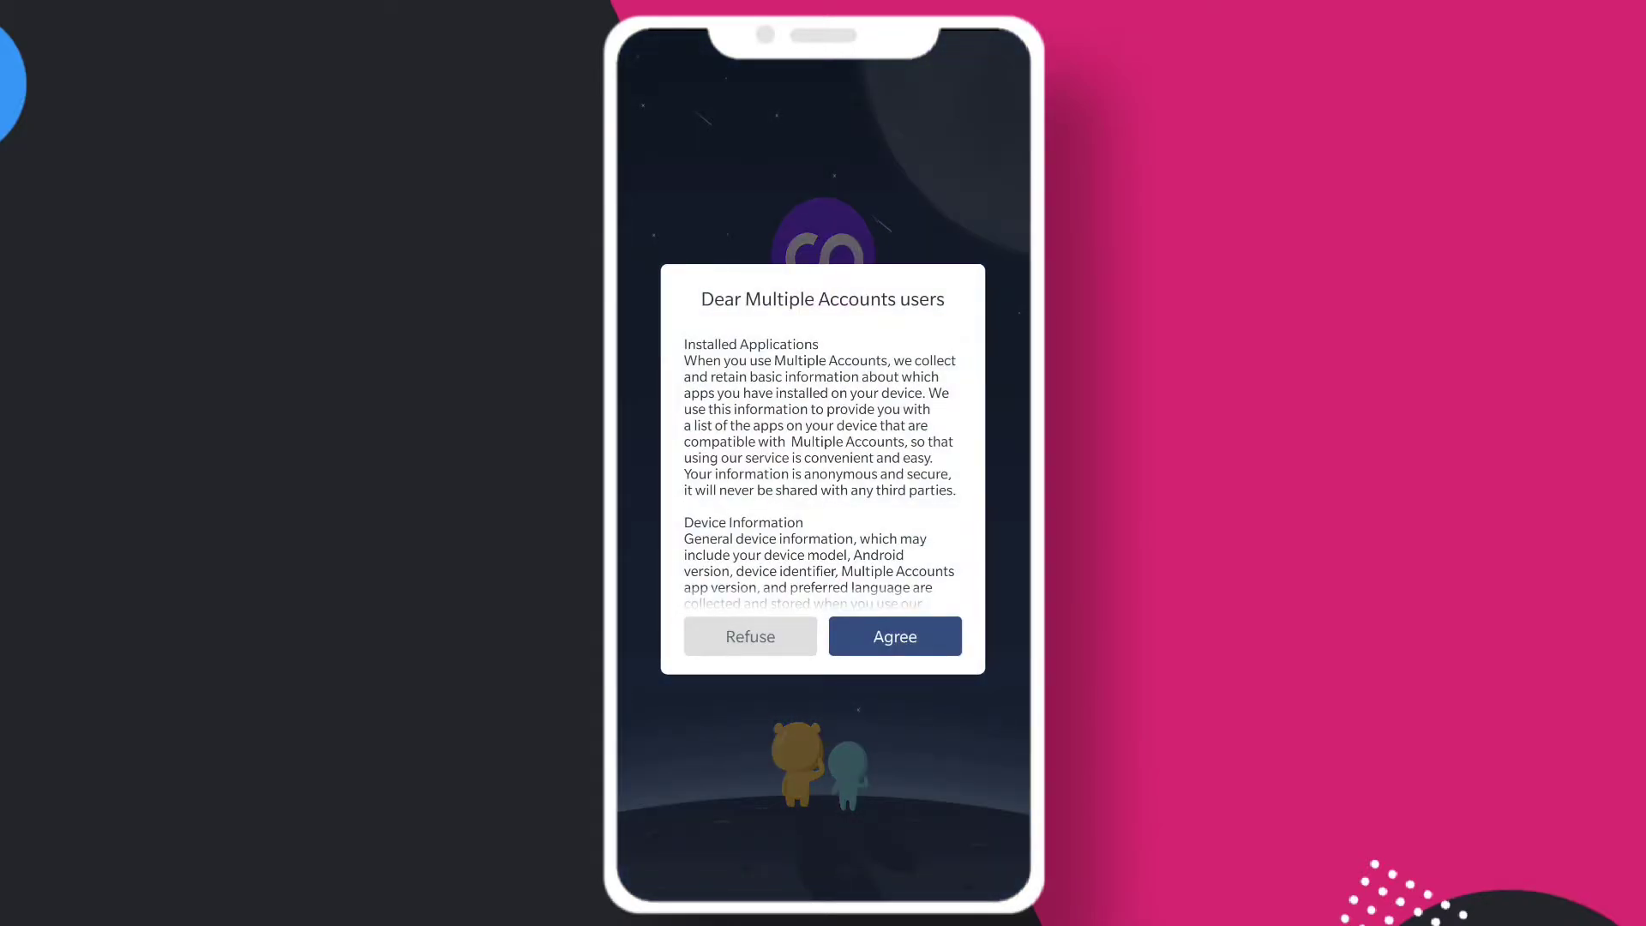
{"action": "left_click", "coordinate": [895, 636]}
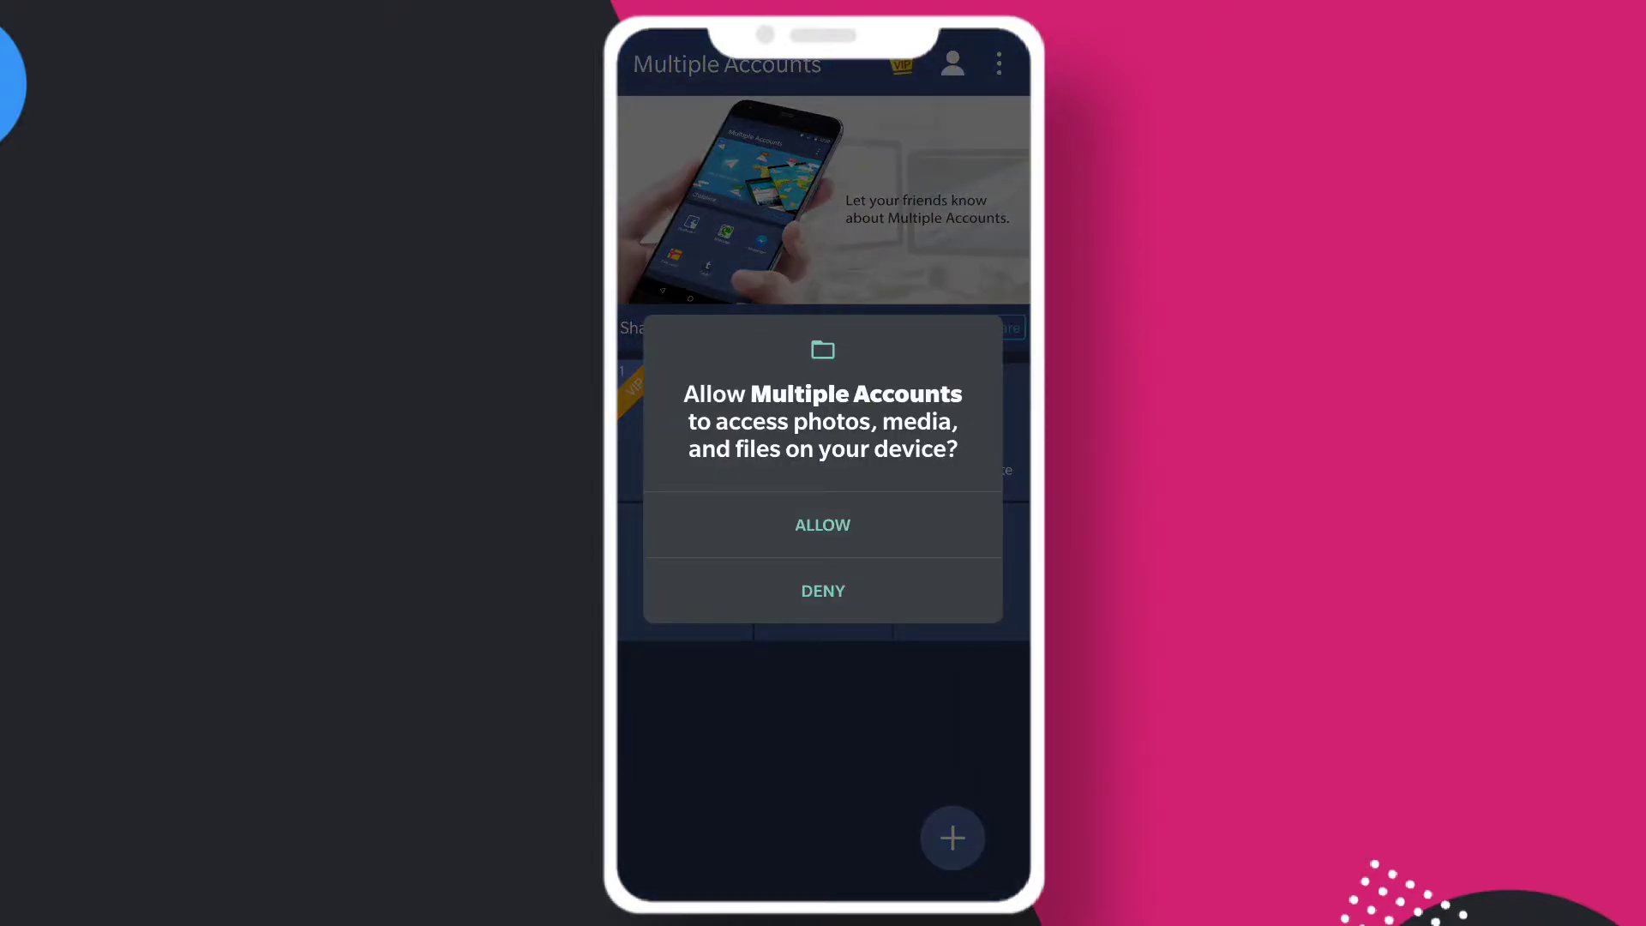
{"action": "left_click", "coordinate": [823, 525]}
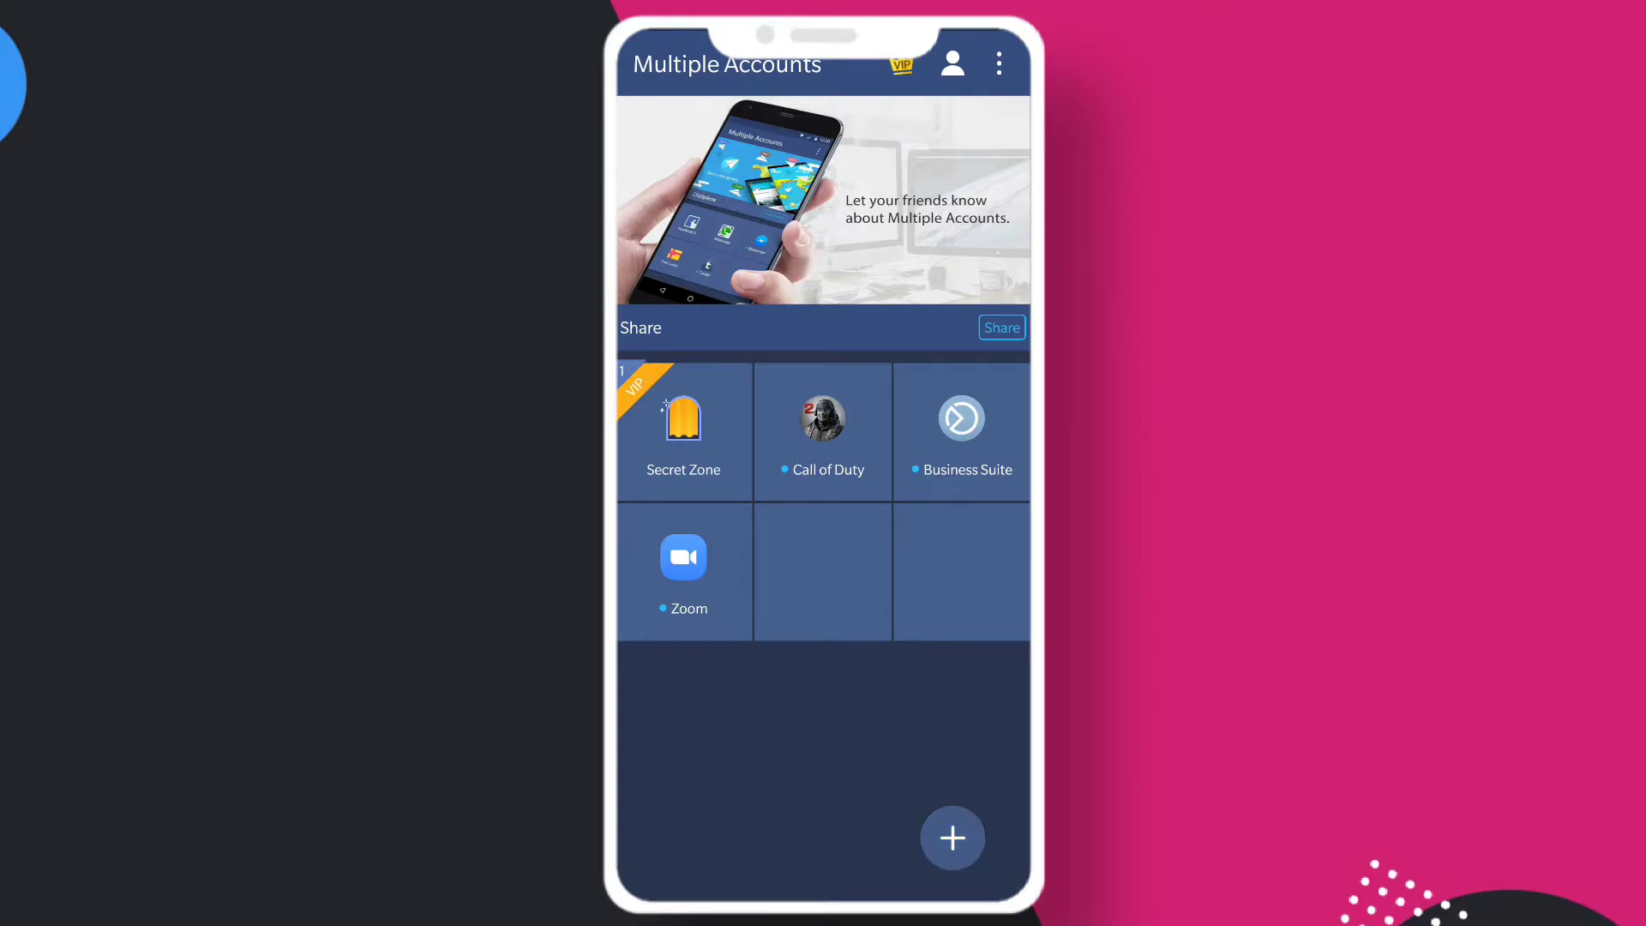
- Add Telegram from the Add to Multiple Accounts list as an app to clone
{"action": "left_click", "coordinate": [952, 837]}
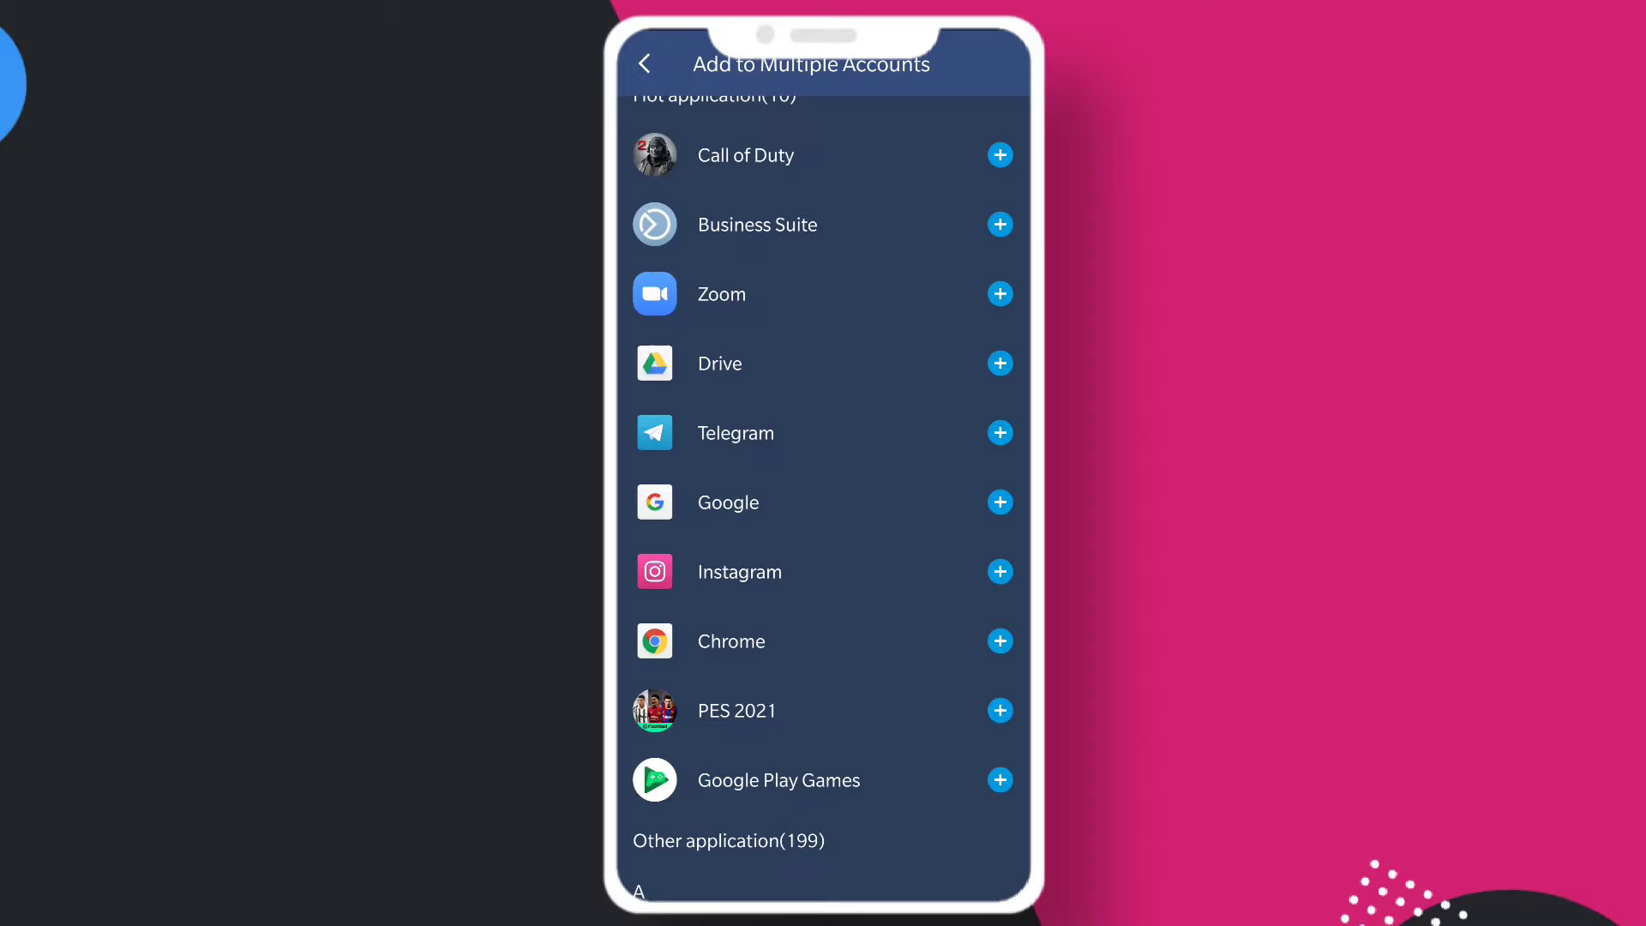
{"action": "scroll", "scroll_direction": "down", "scroll_amount": 3}
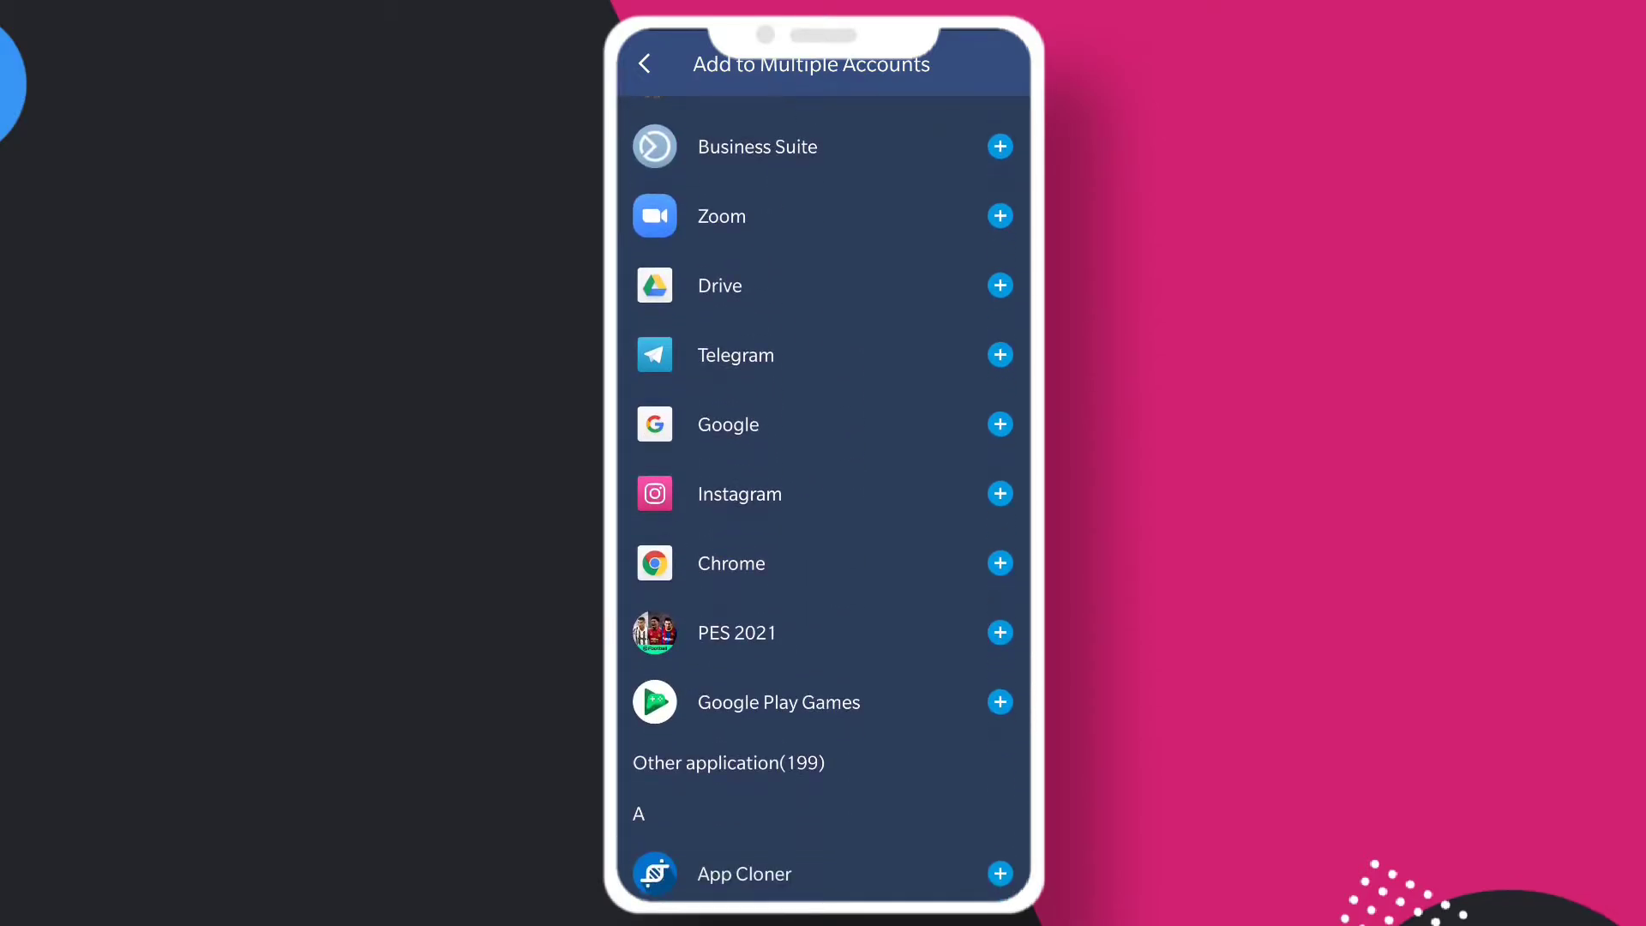
{"action": "scroll", "scroll_direction": "down", "scroll_amount": 3}
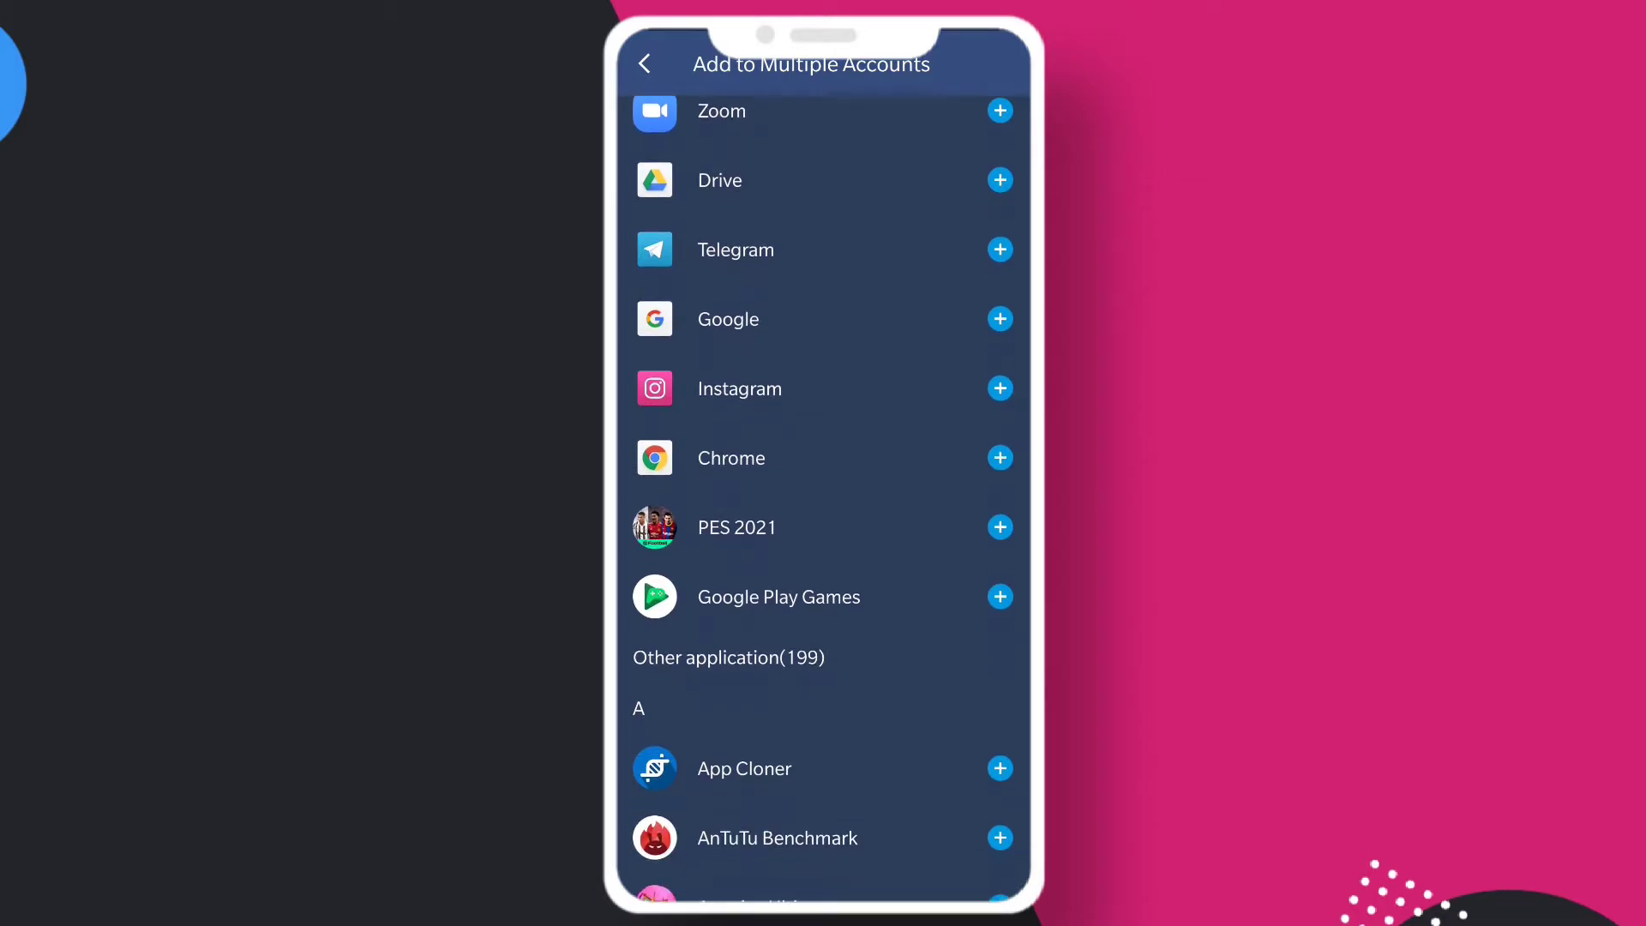
{"action": "scroll", "scroll_direction": "down", "scroll_amount": 3}
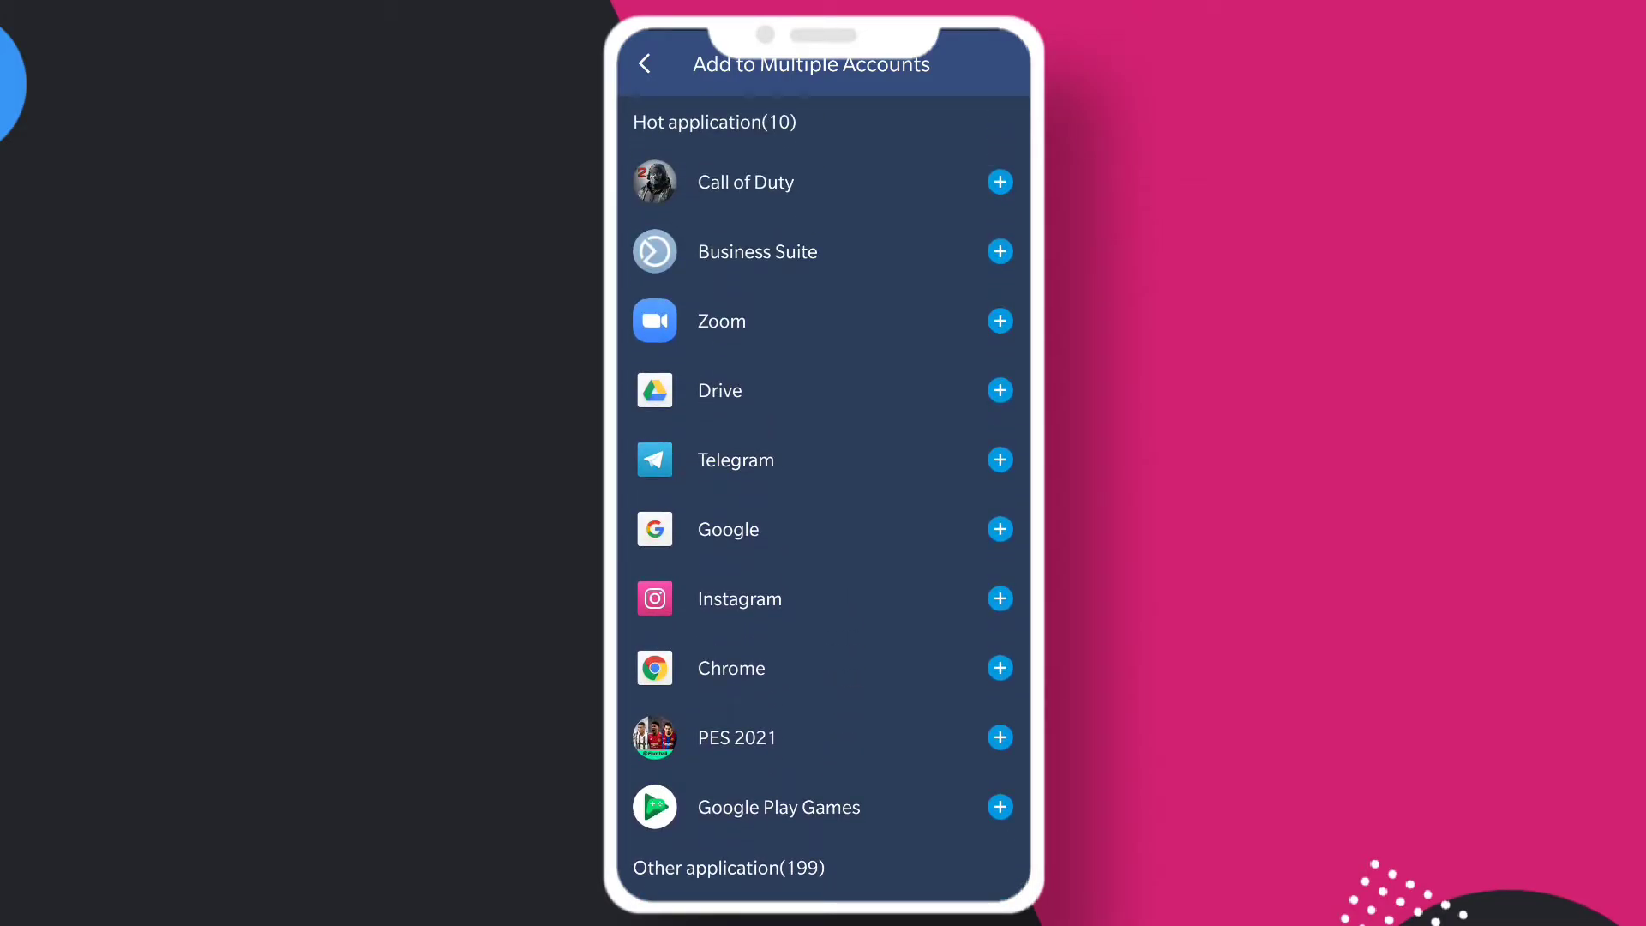
{"action": "left_click", "coordinate": [1000, 460]}
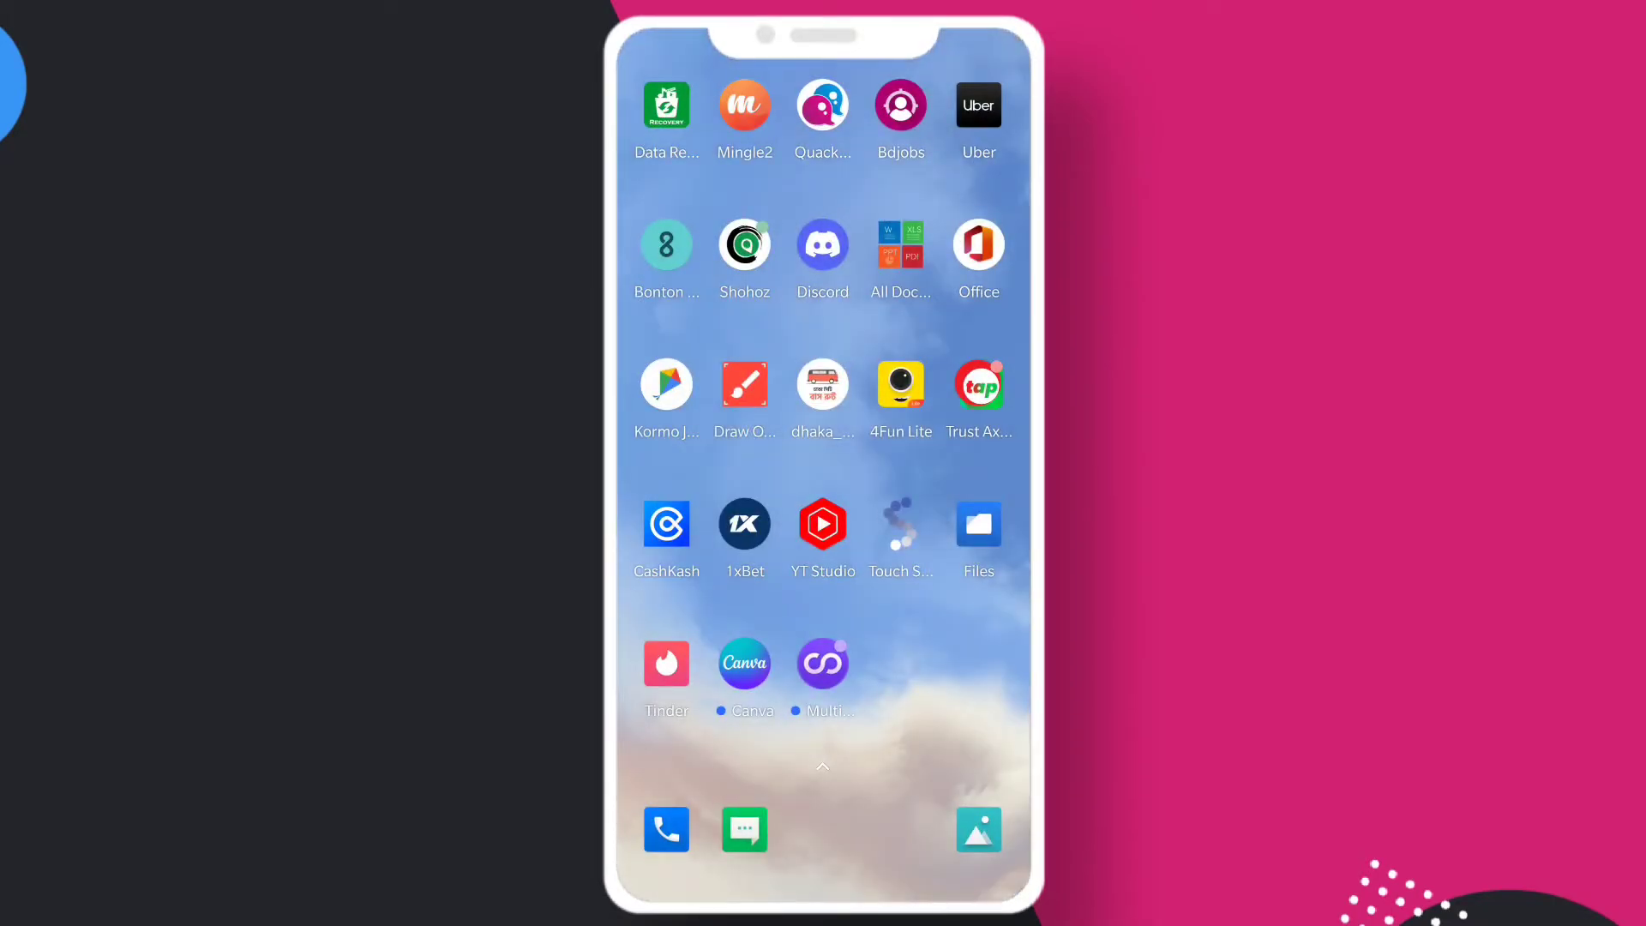
- Relaunch Multiple Accounts from the home screen, reaching its notification-access warning
{"action": "left_click", "coordinate": [666, 829]}
{"action": "type", "text": "shf"}
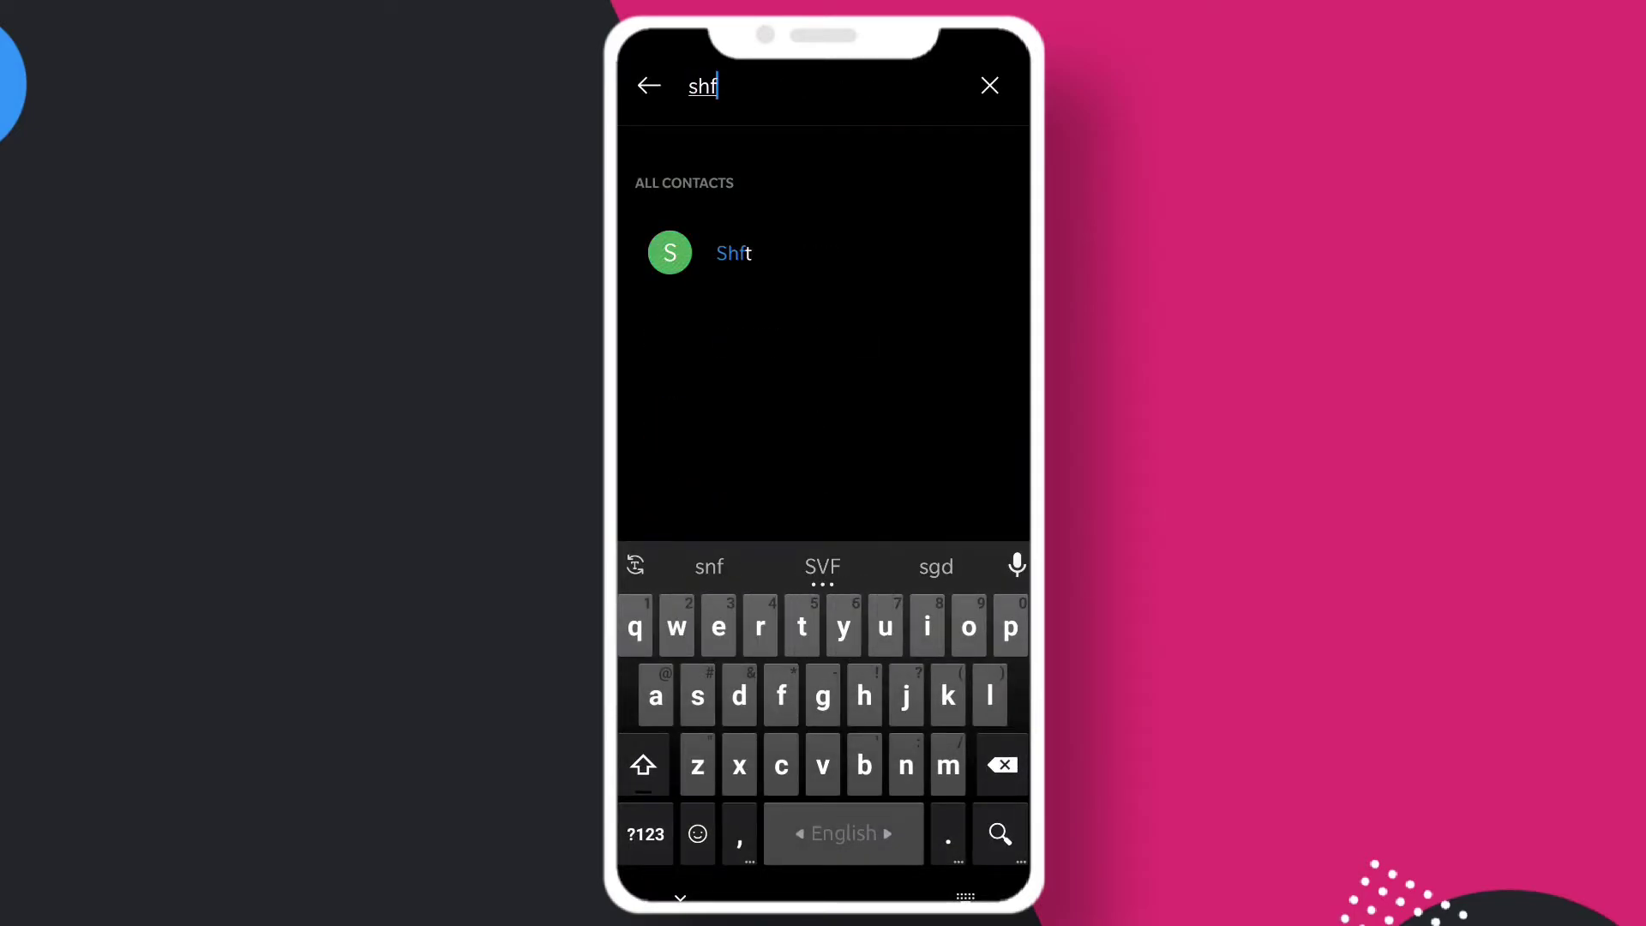
{"action": "left_click", "coordinate": [734, 252]}
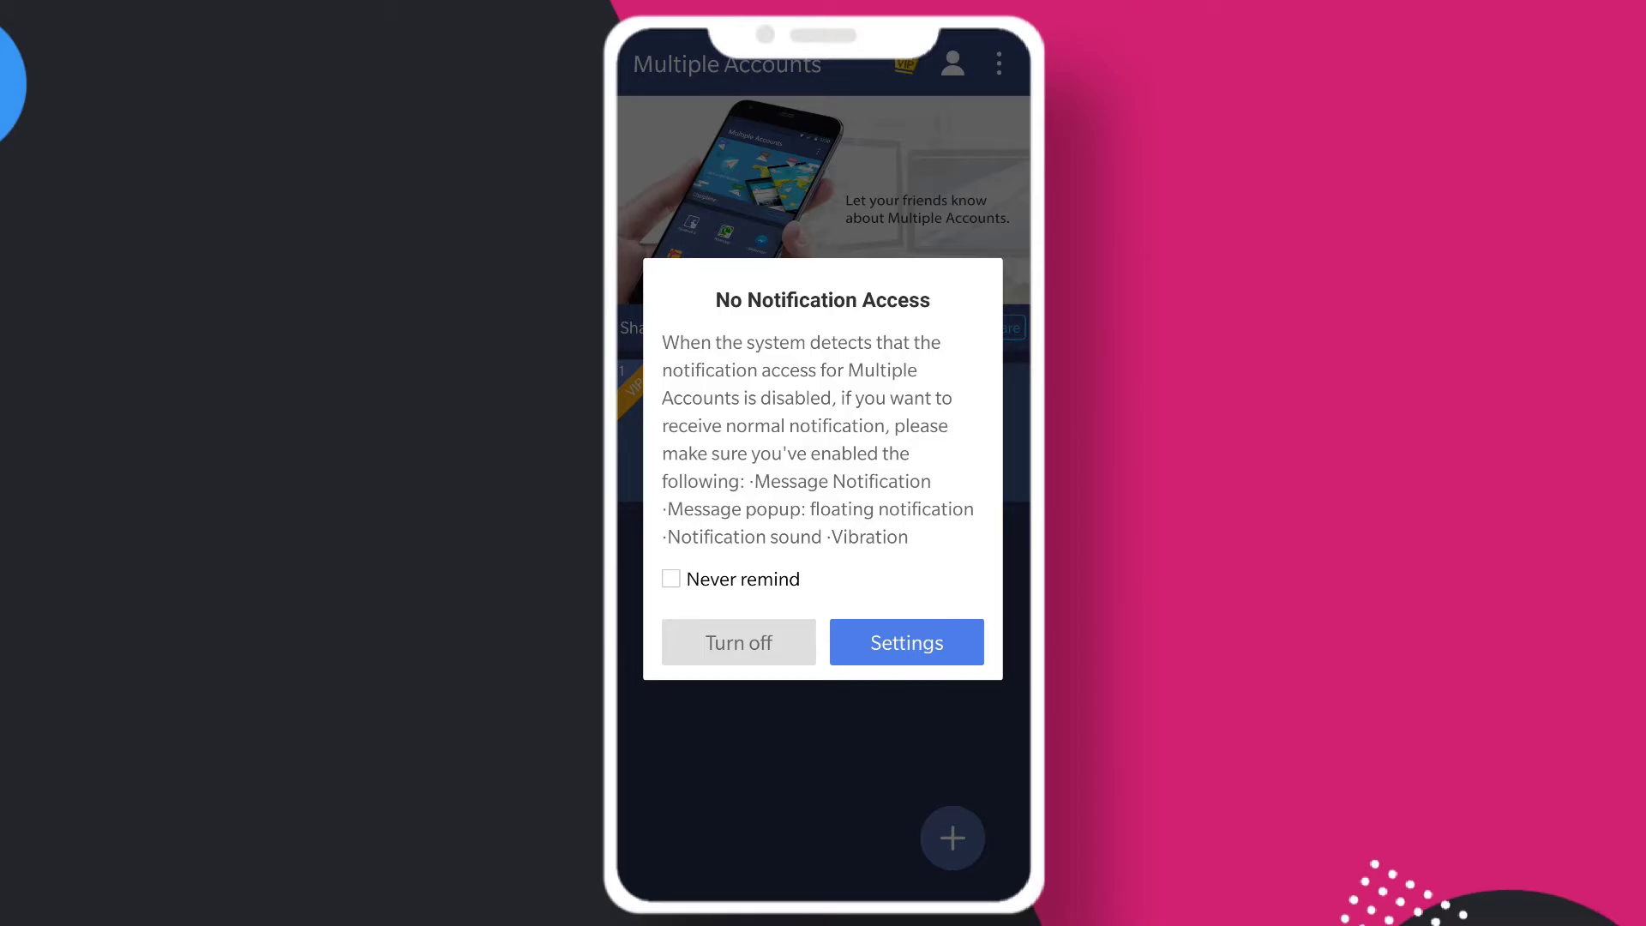
- Turn off the notification warning, launch the cloned Telegram and start messaging to reach country selection
{"action": "left_click", "coordinate": [738, 643]}
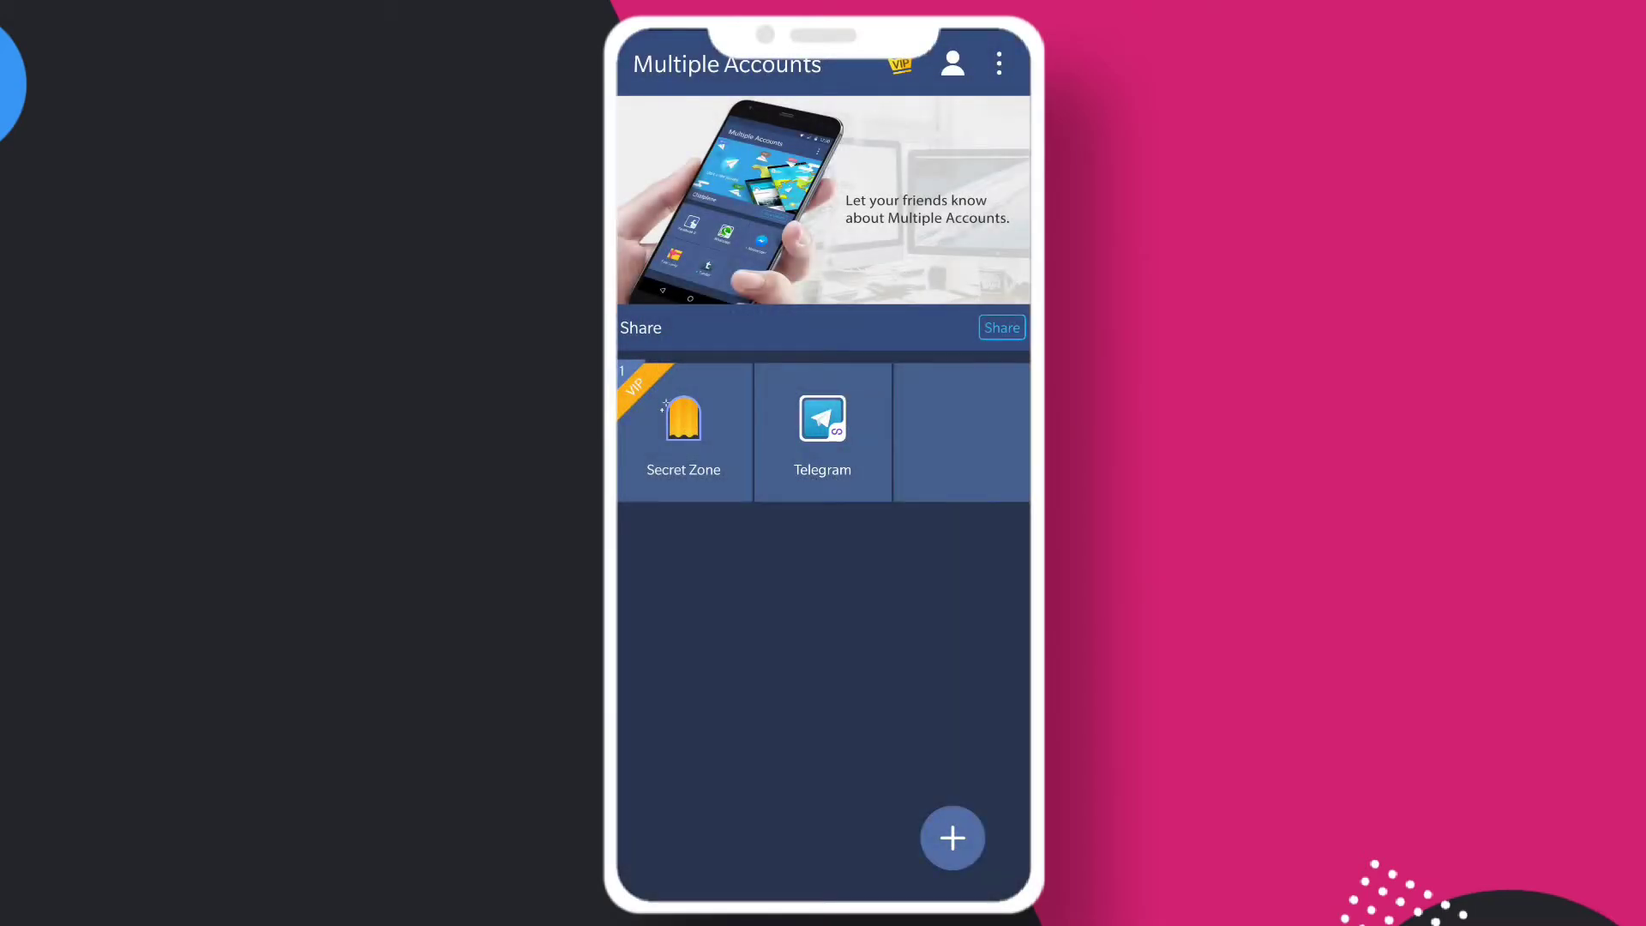
{"action": "left_click", "coordinate": [822, 430]}
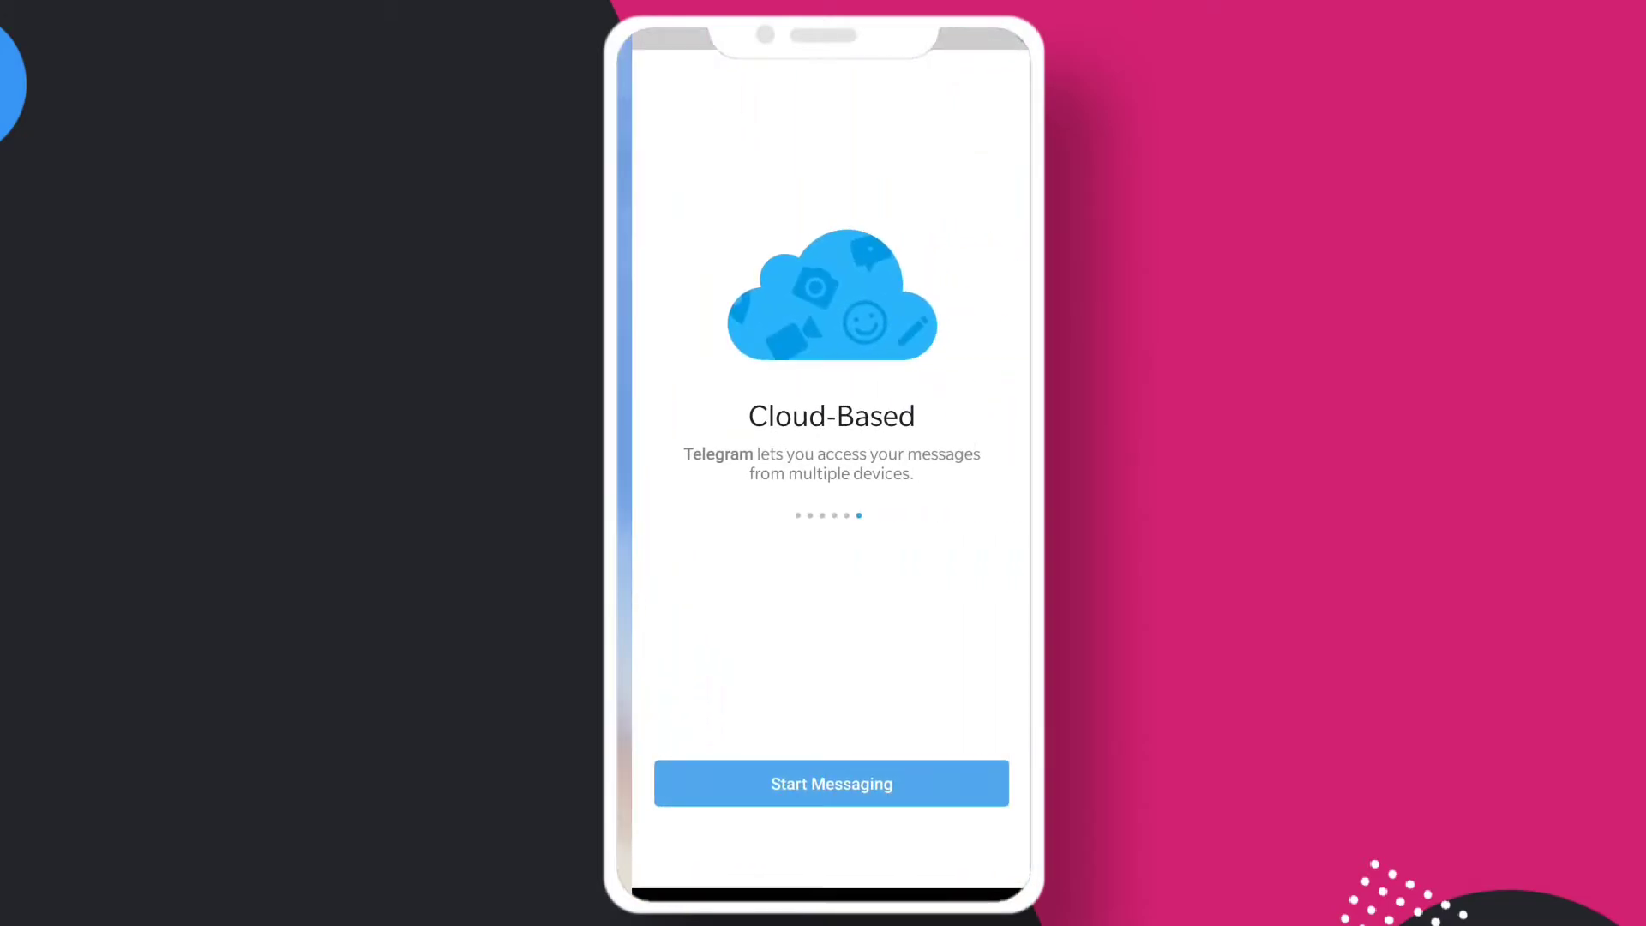
{"action": "left_click", "coordinate": [831, 783]}
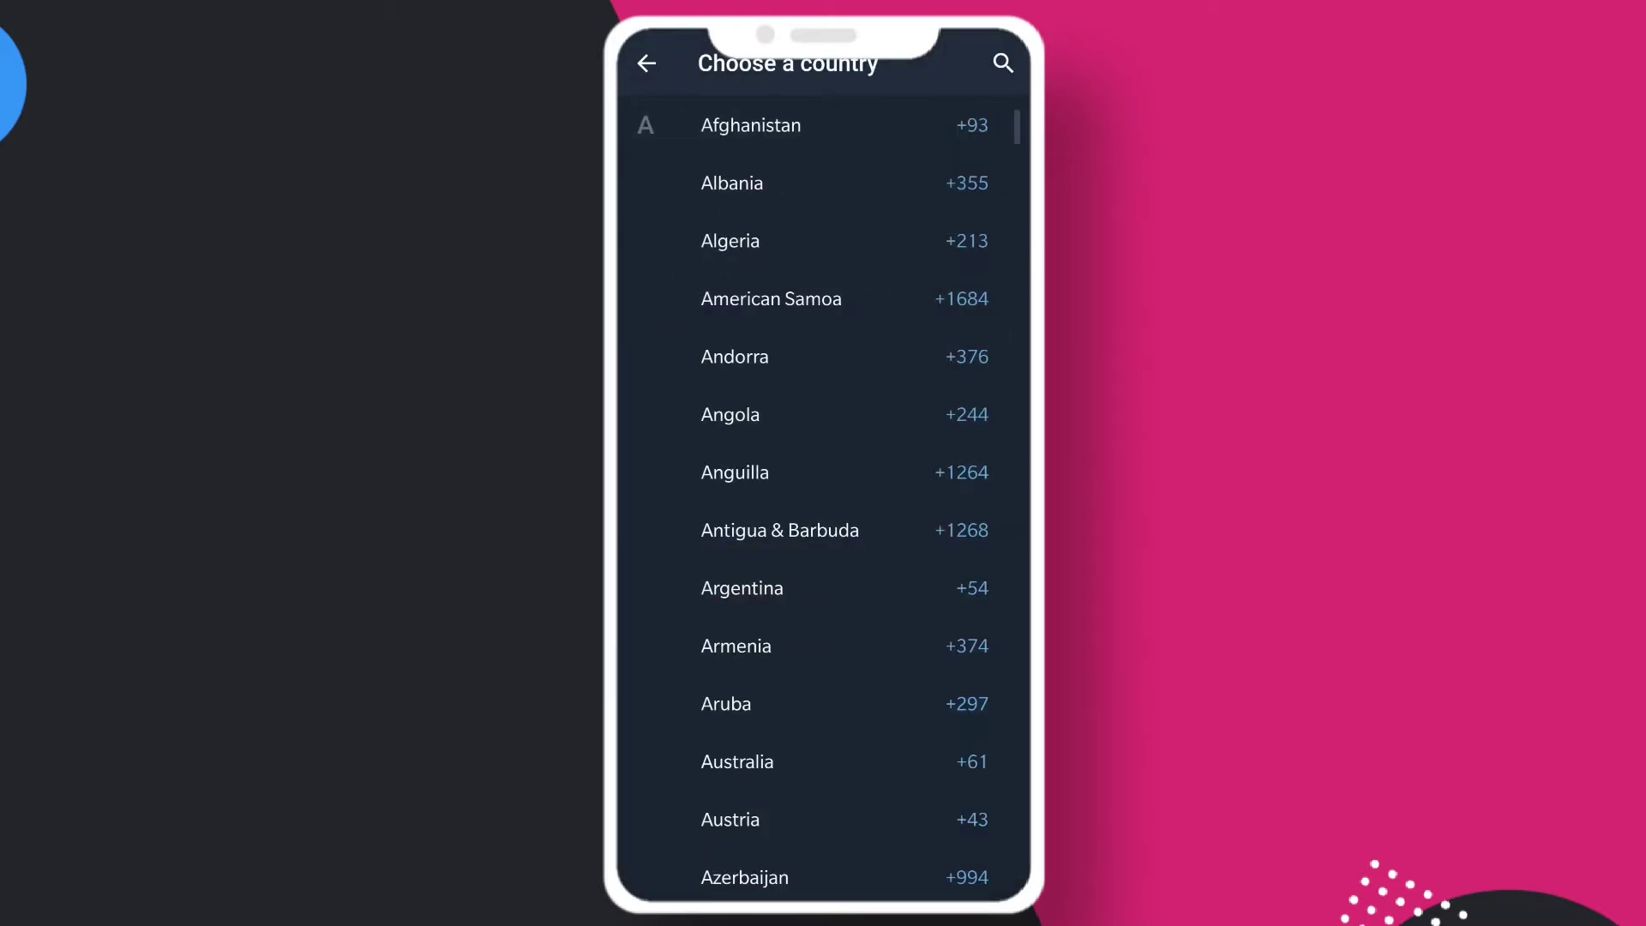
- Select Bangladesh (+880), enter the phone number and login code, acknowledging the call log notice
{"action": "type", "text": "ban"}
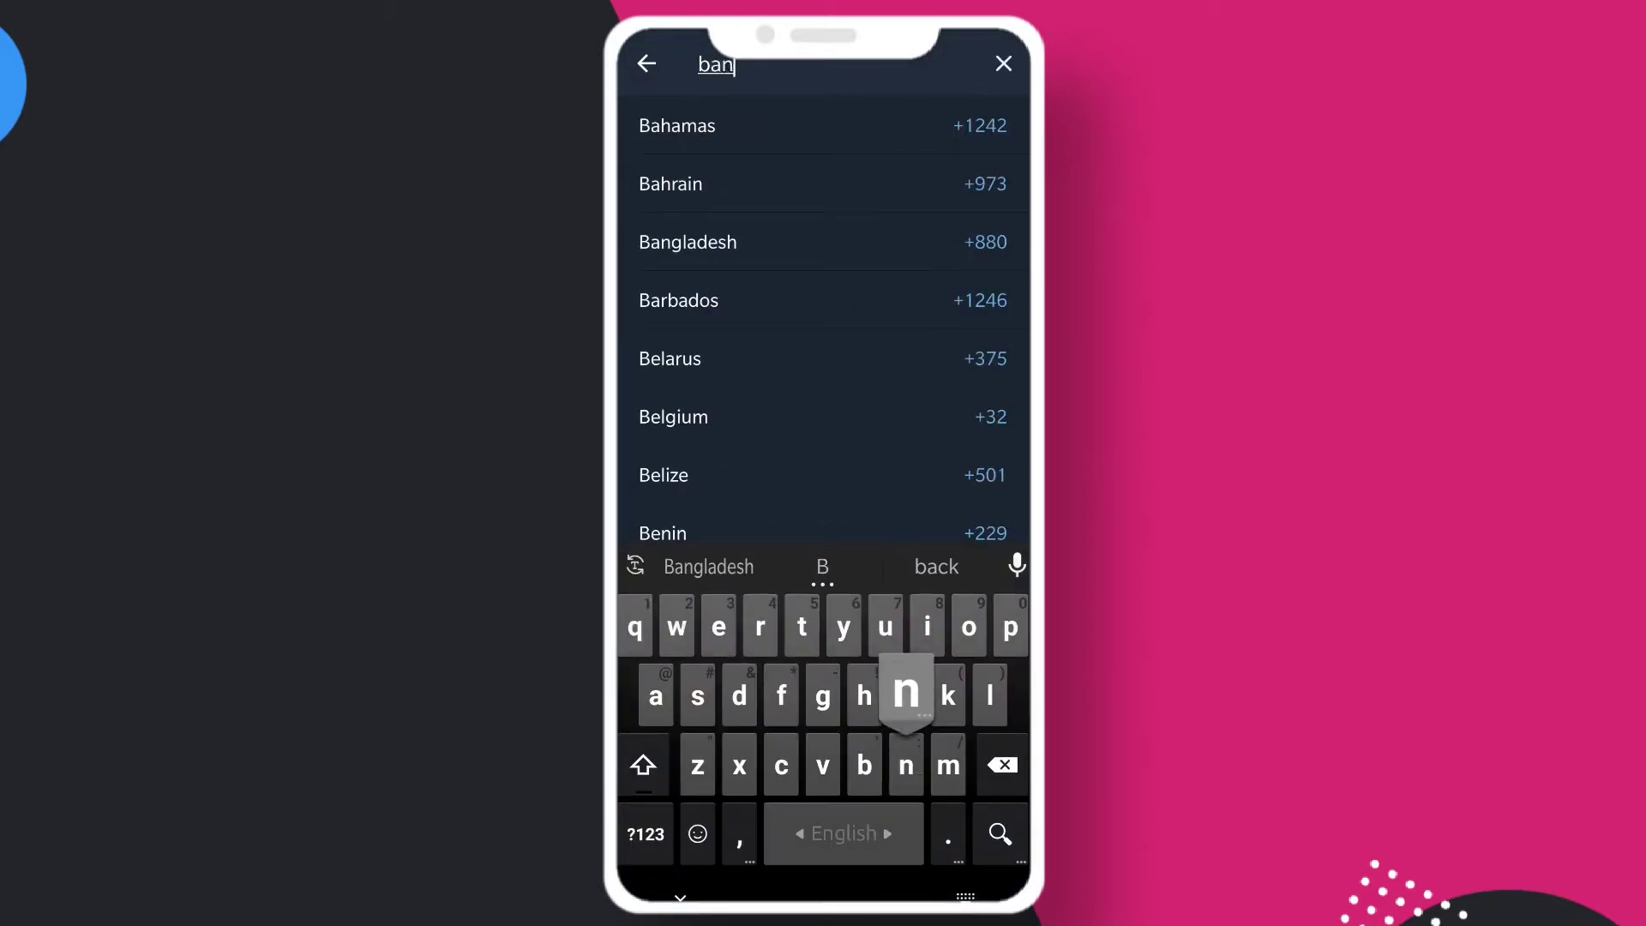
{"action": "left_click", "coordinate": [688, 241]}
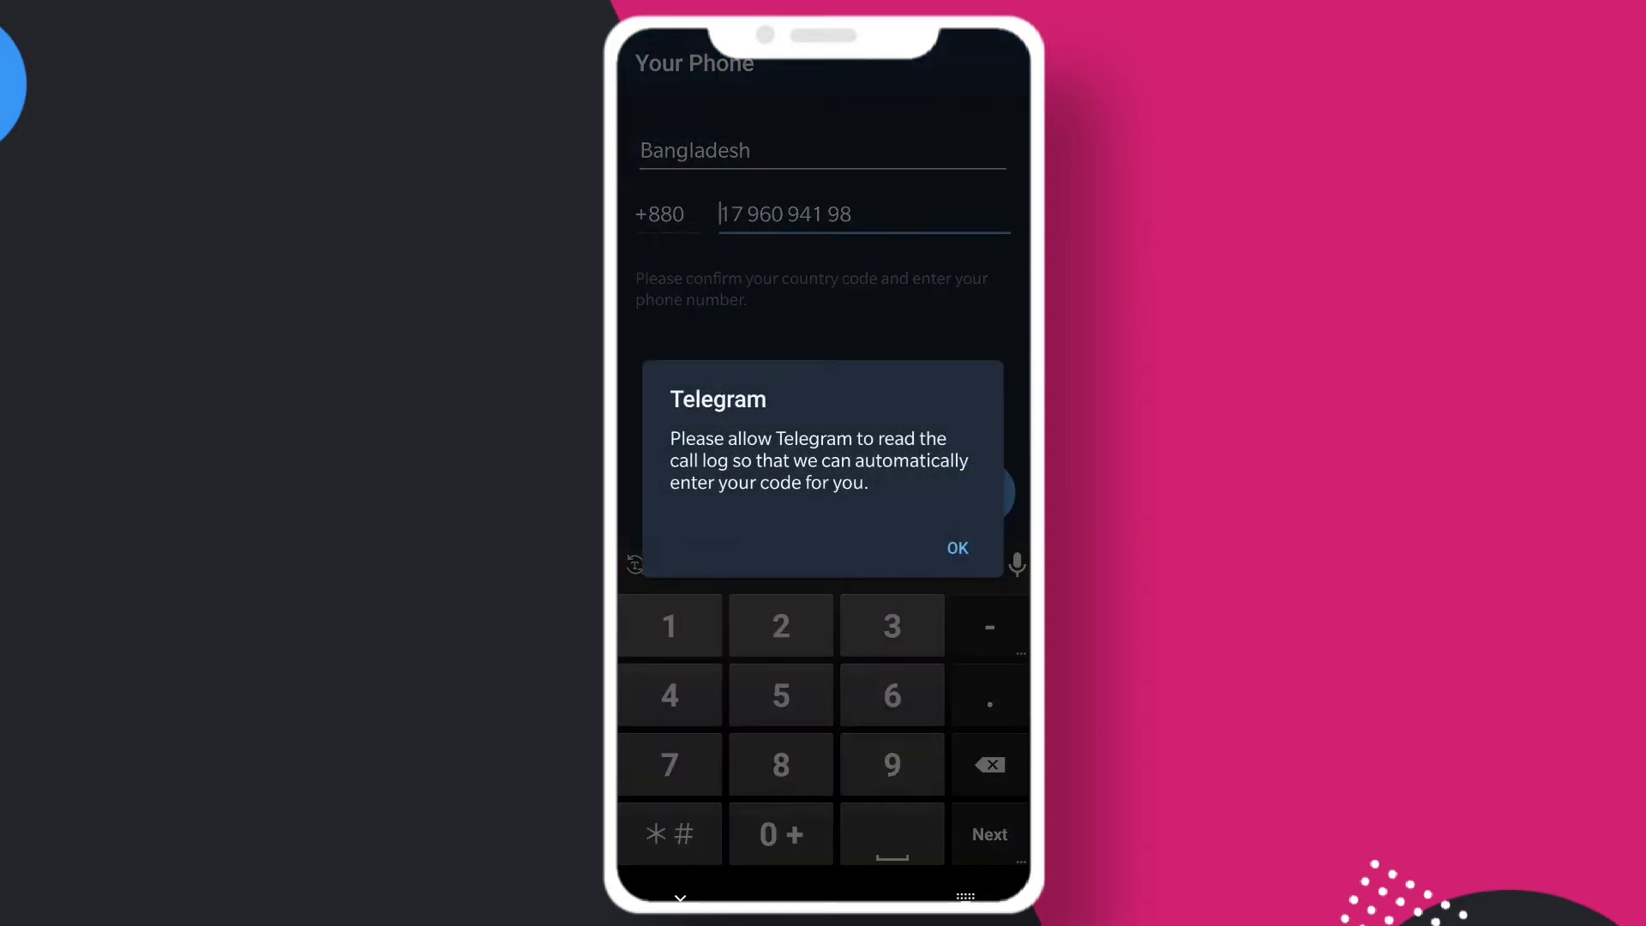
{"action": "left_click", "coordinate": [957, 548]}
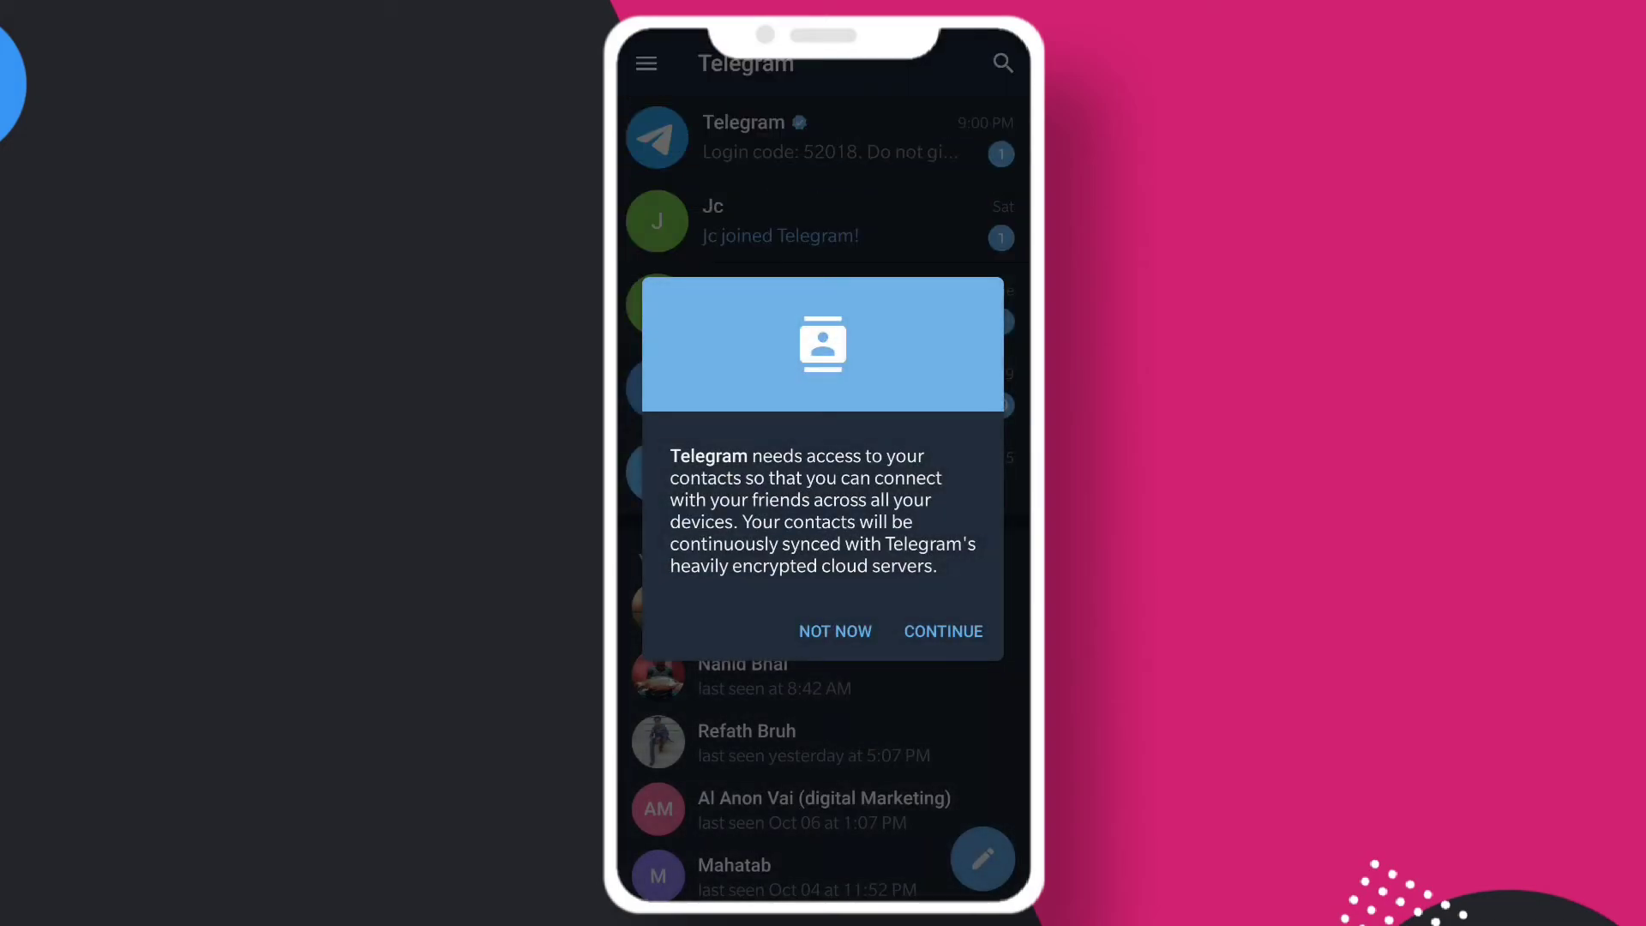
- Choose Not Now on the contacts request and browse the signed-in chat list
{"action": "left_click", "coordinate": [944, 631]}
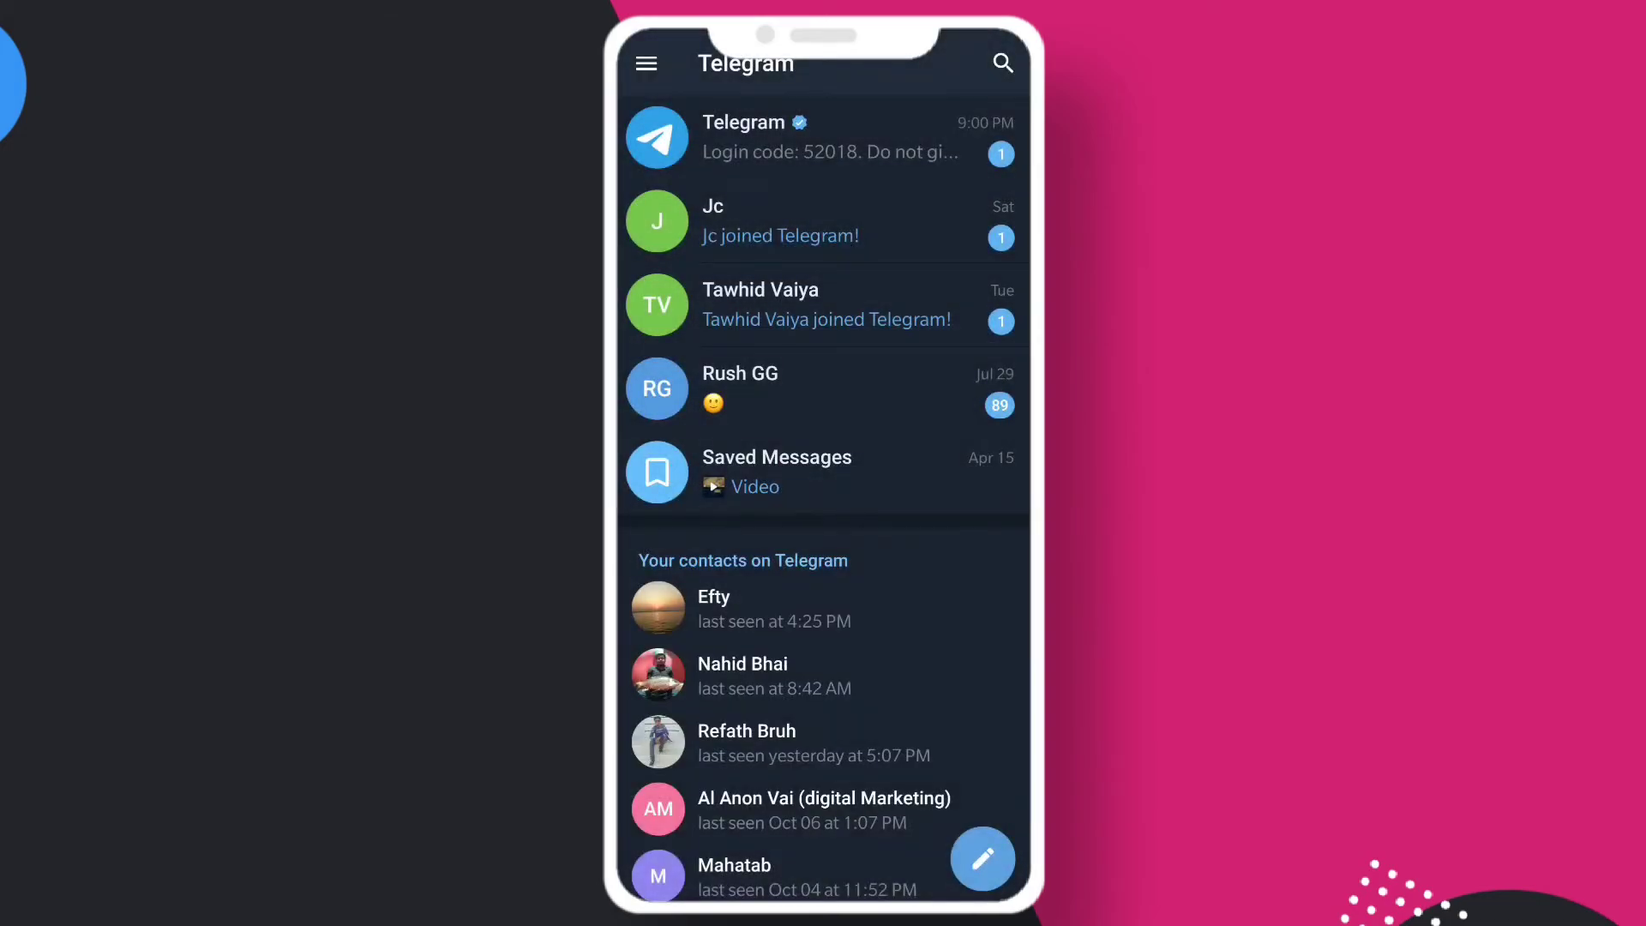
{"action": "scroll", "scroll_direction": "down", "scroll_amount": 3}
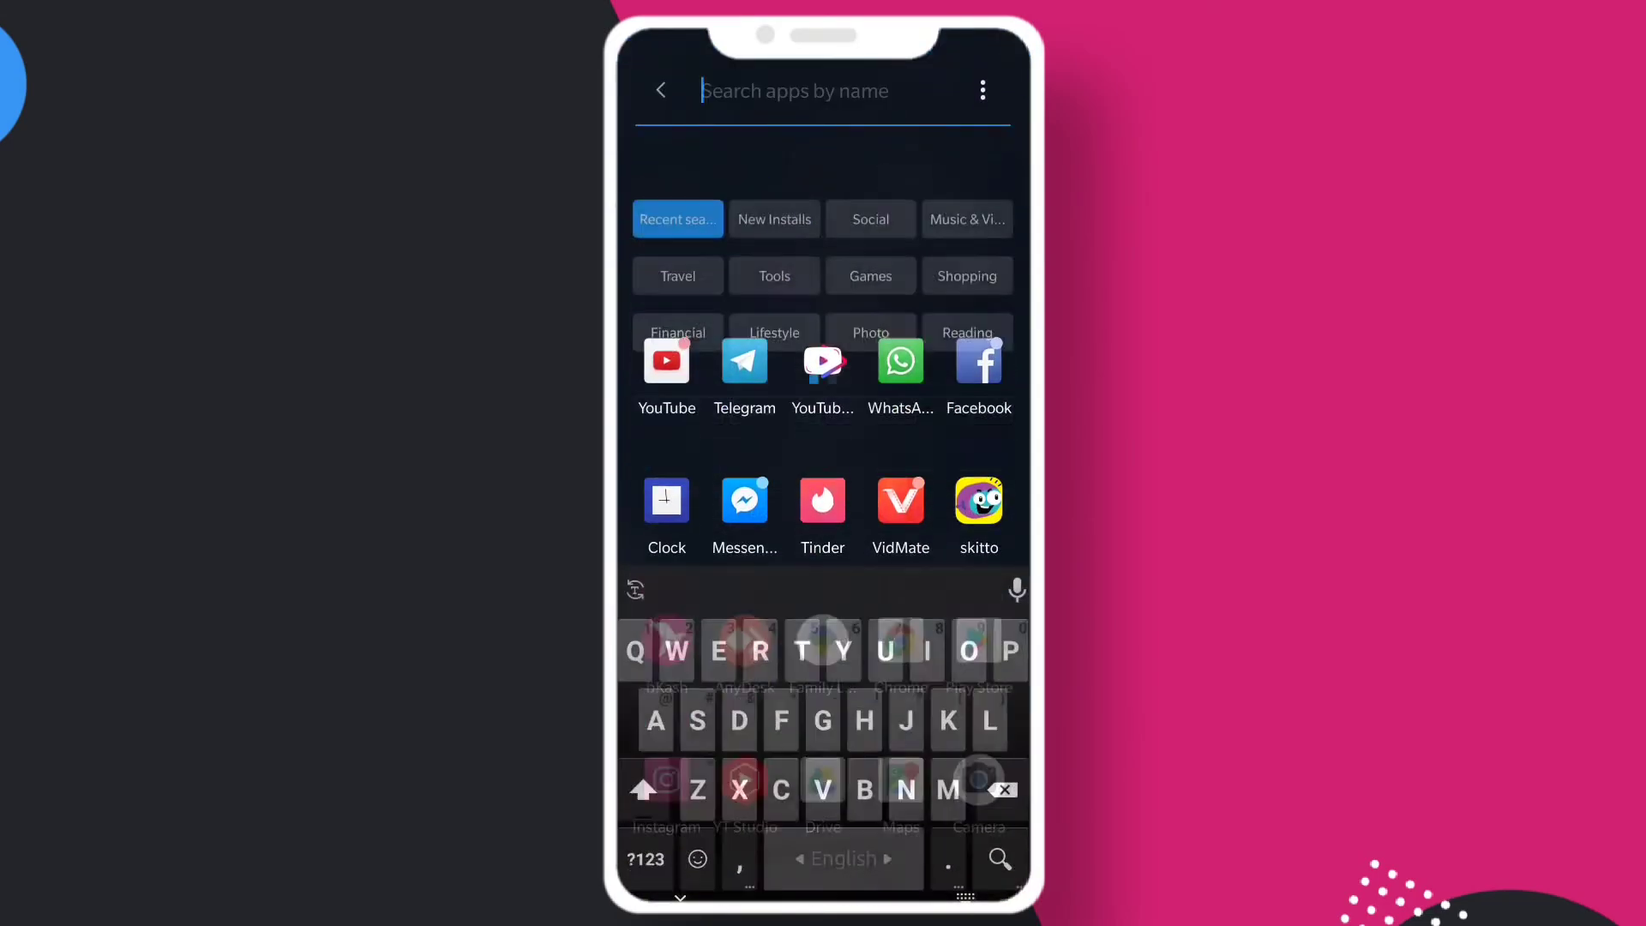
- Return home, reopen Multiple Accounts and launch the cloned Telegram with its logged-in chats
{"action": "left_click", "coordinate": [745, 361]}
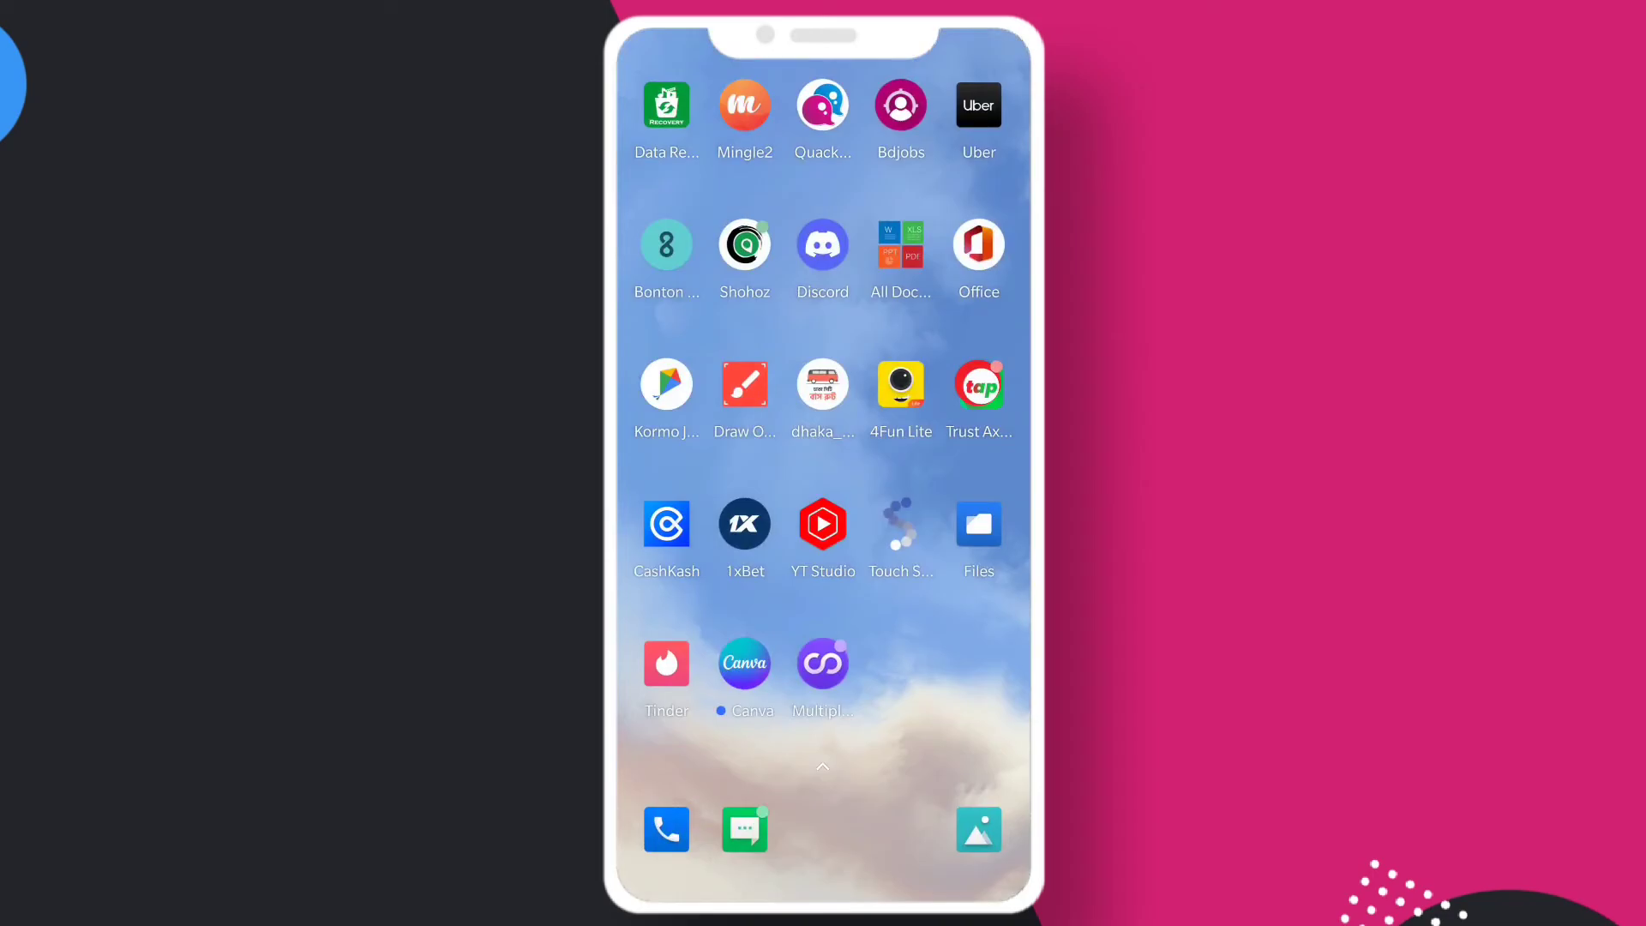
{"action": "left_click", "coordinate": [822, 662]}
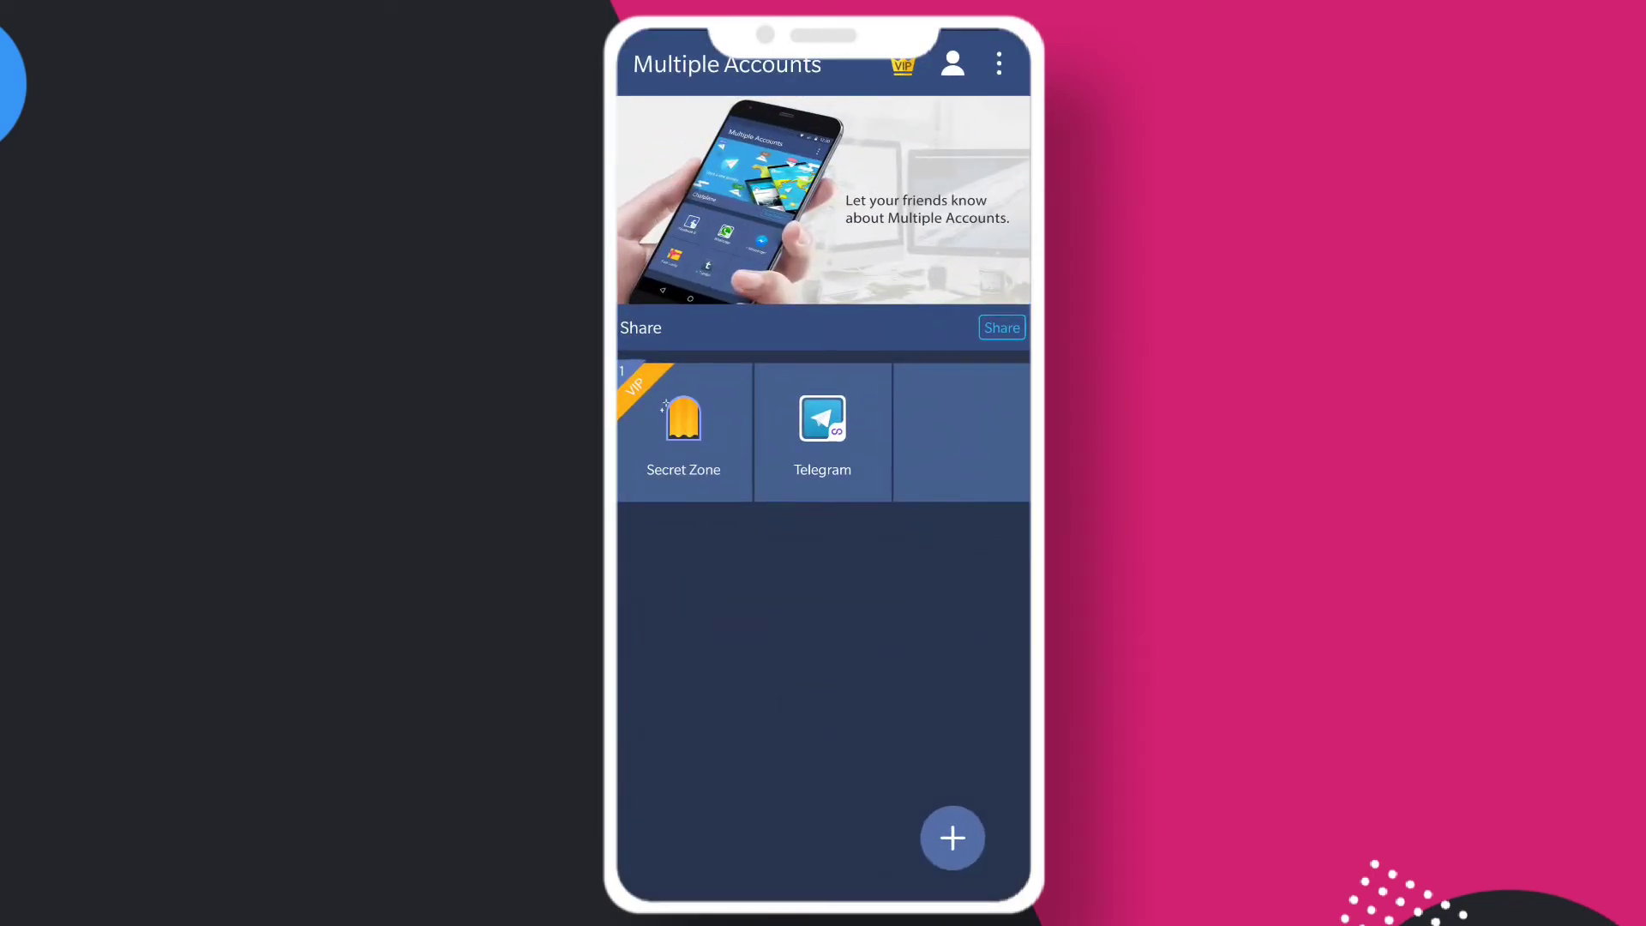
{"action": "left_click", "coordinate": [823, 430]}
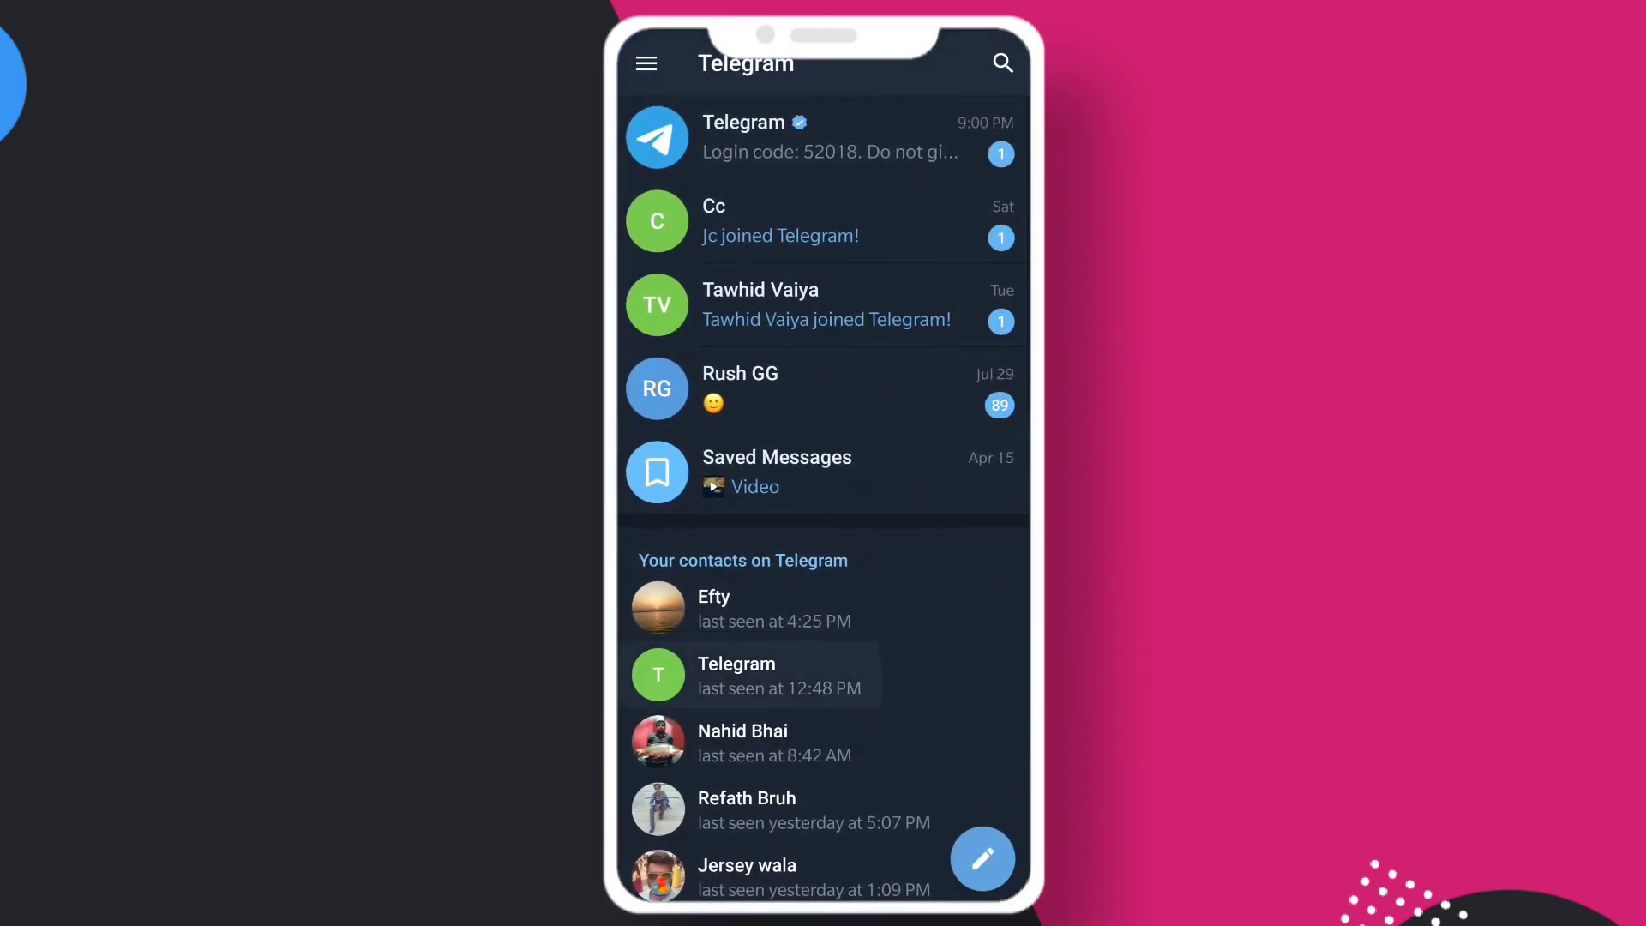